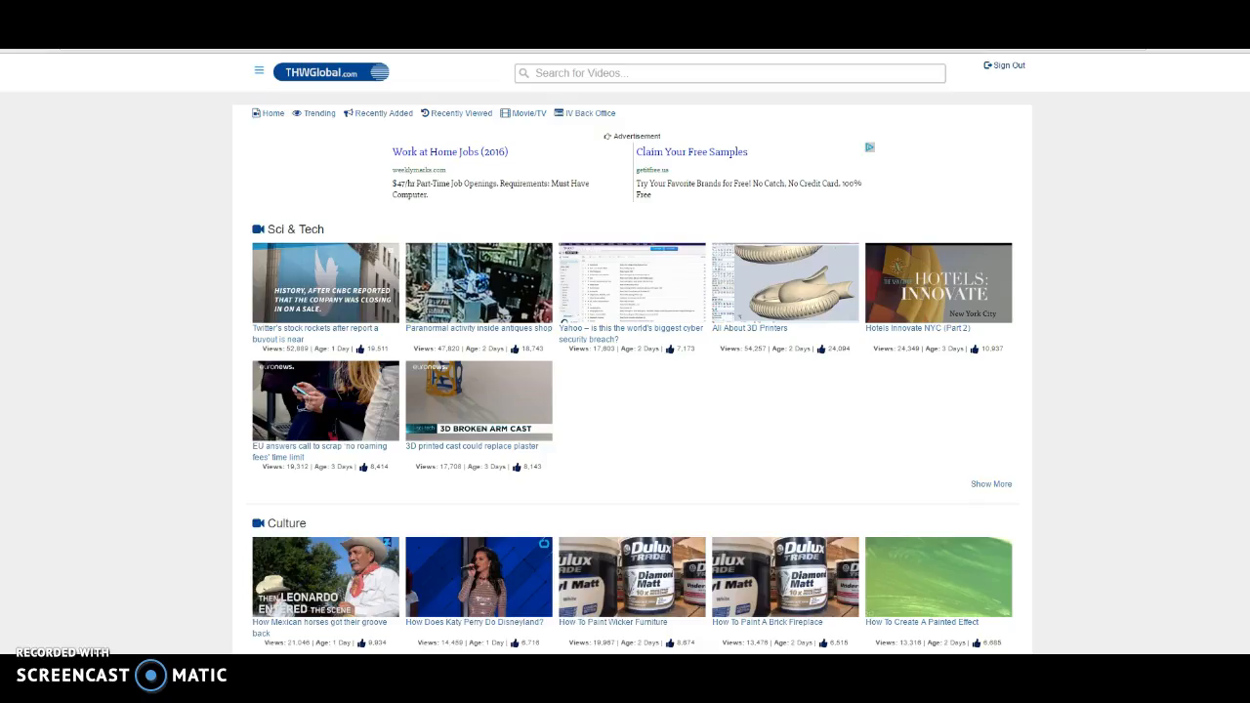
{"action": "mouse_move", "coordinate": [147, 322]}
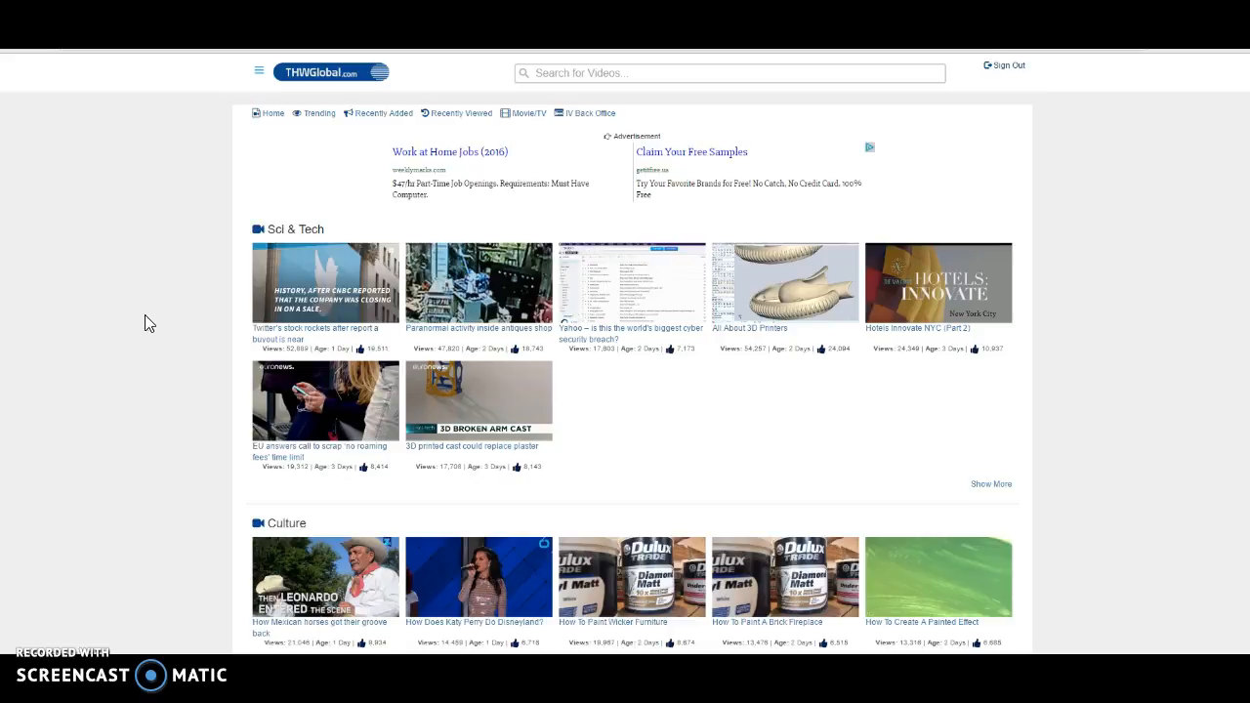
{"action": "mouse_move", "coordinate": [172, 250]}
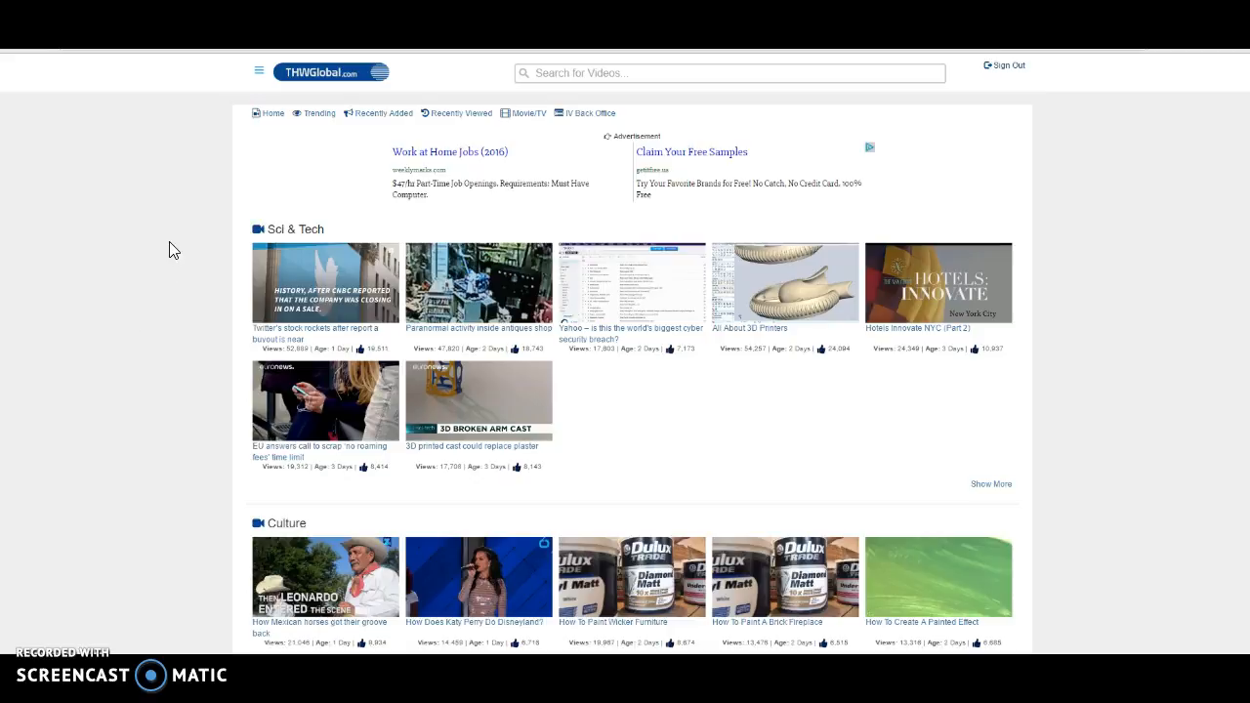
{"action": "mouse_move", "coordinate": [228, 153]}
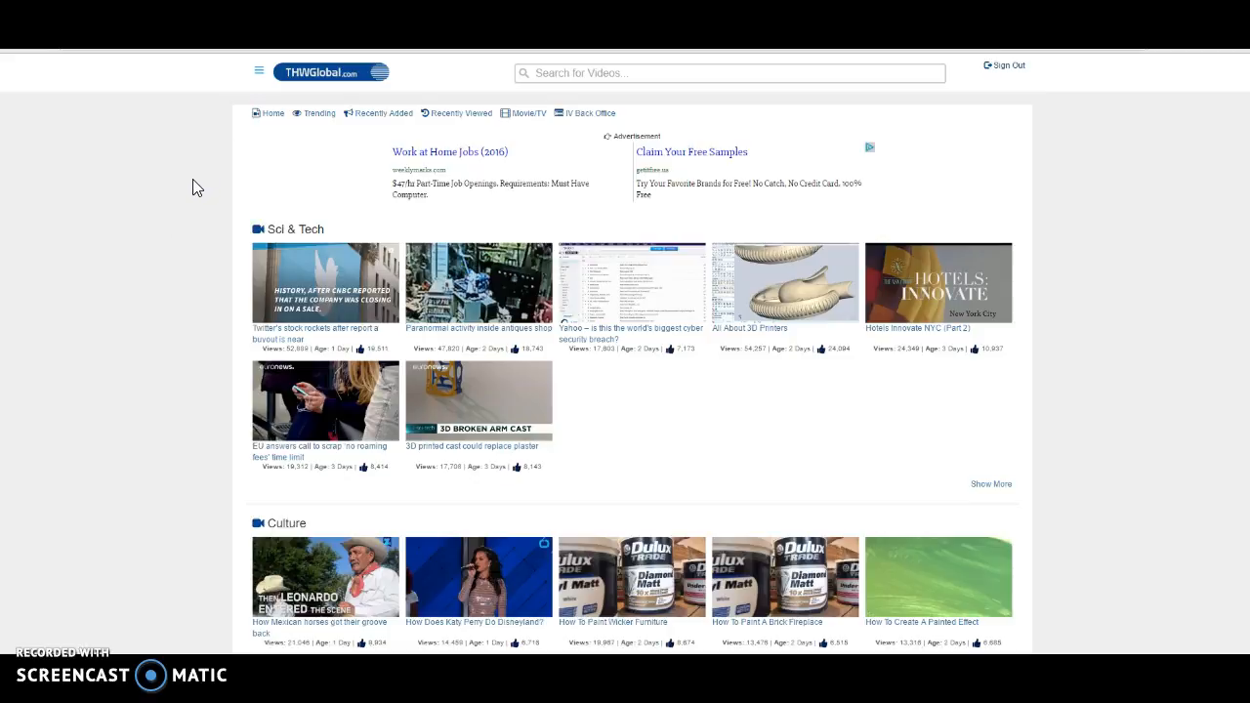
{"action": "mouse_move", "coordinate": [168, 284]}
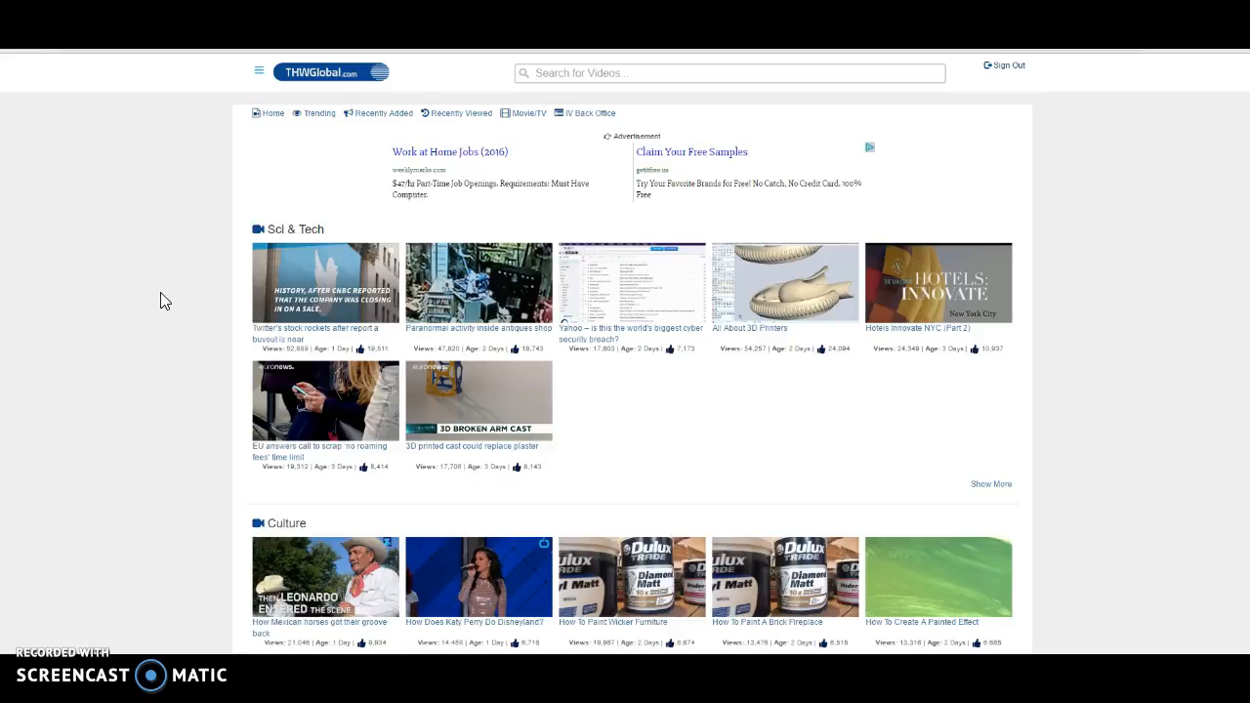
Scroll down the Back Office home page to the recently added videos
{"action": "scroll", "scroll_direction": "down", "scroll_amount": 3}
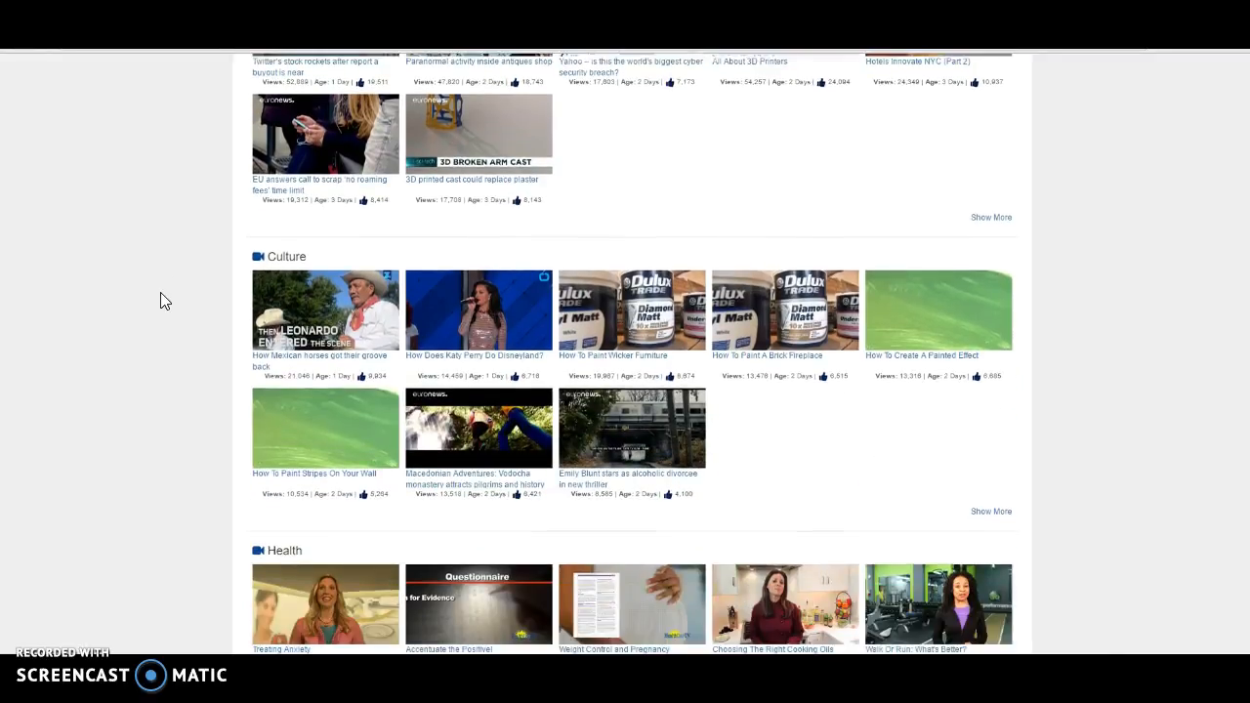
{"action": "scroll", "scroll_direction": "down", "scroll_amount": 3}
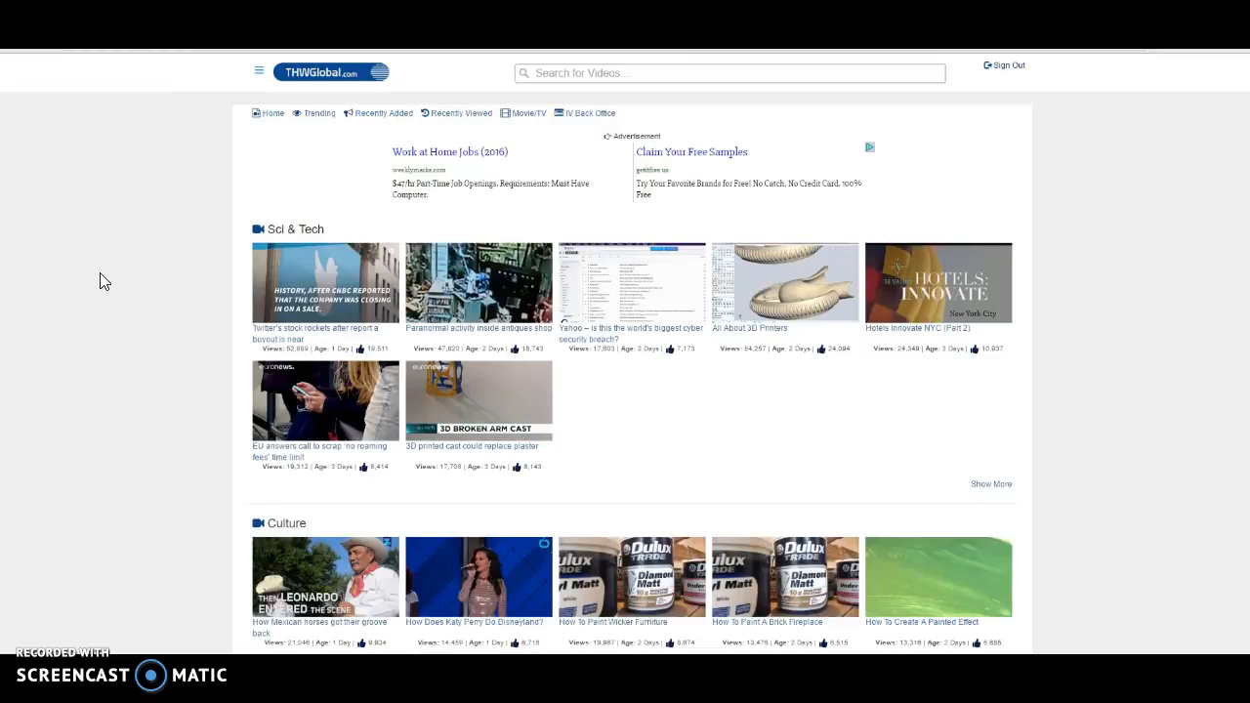
{"action": "mouse_move", "coordinate": [88, 297]}
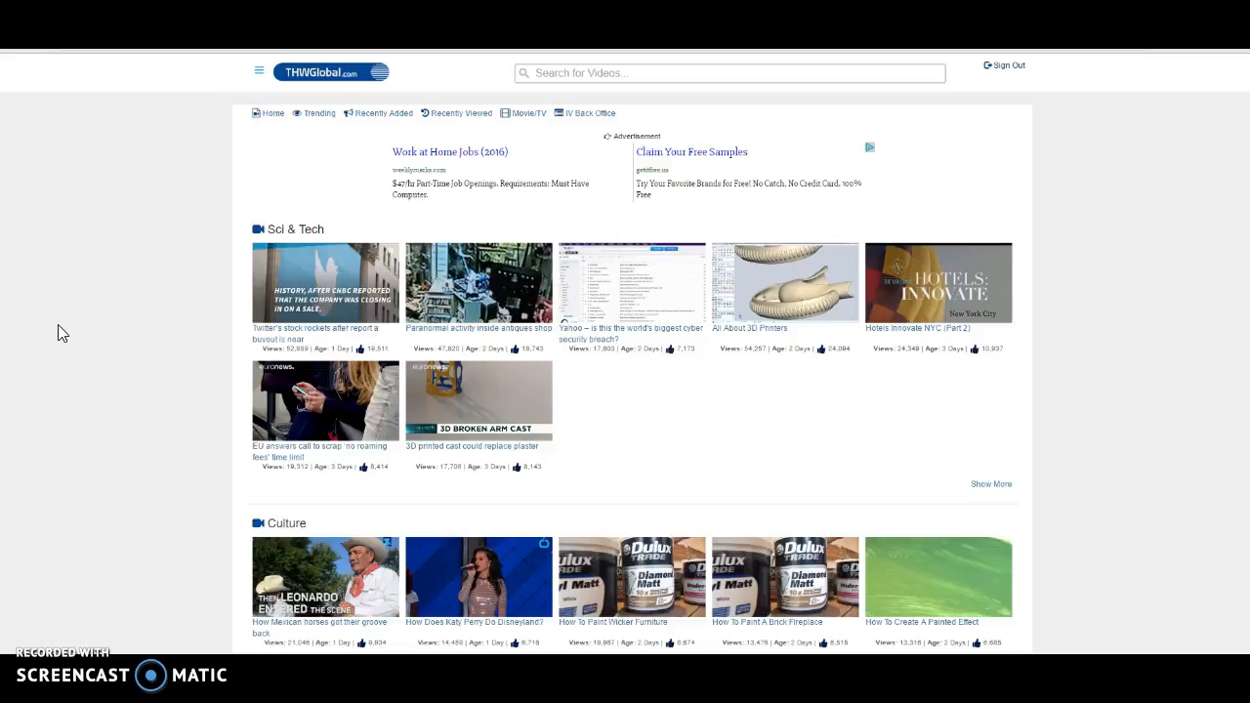
{"action": "mouse_move", "coordinate": [252, 145]}
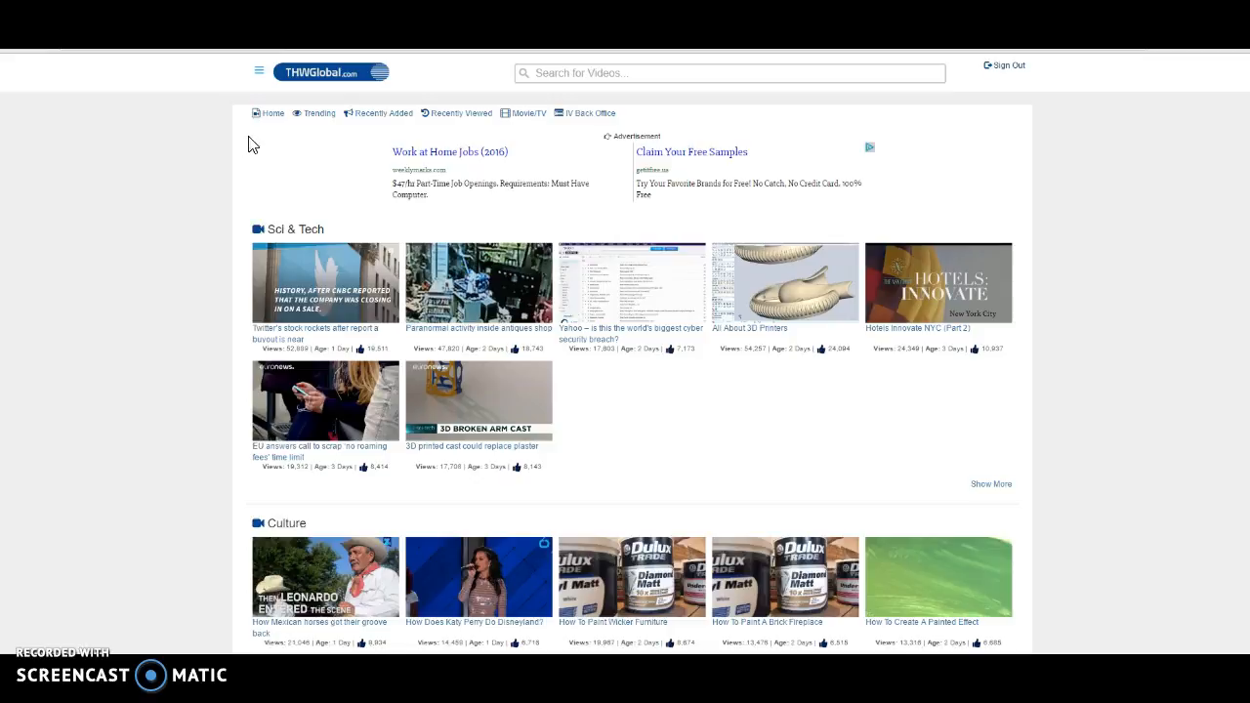
{"action": "mouse_move", "coordinate": [273, 144]}
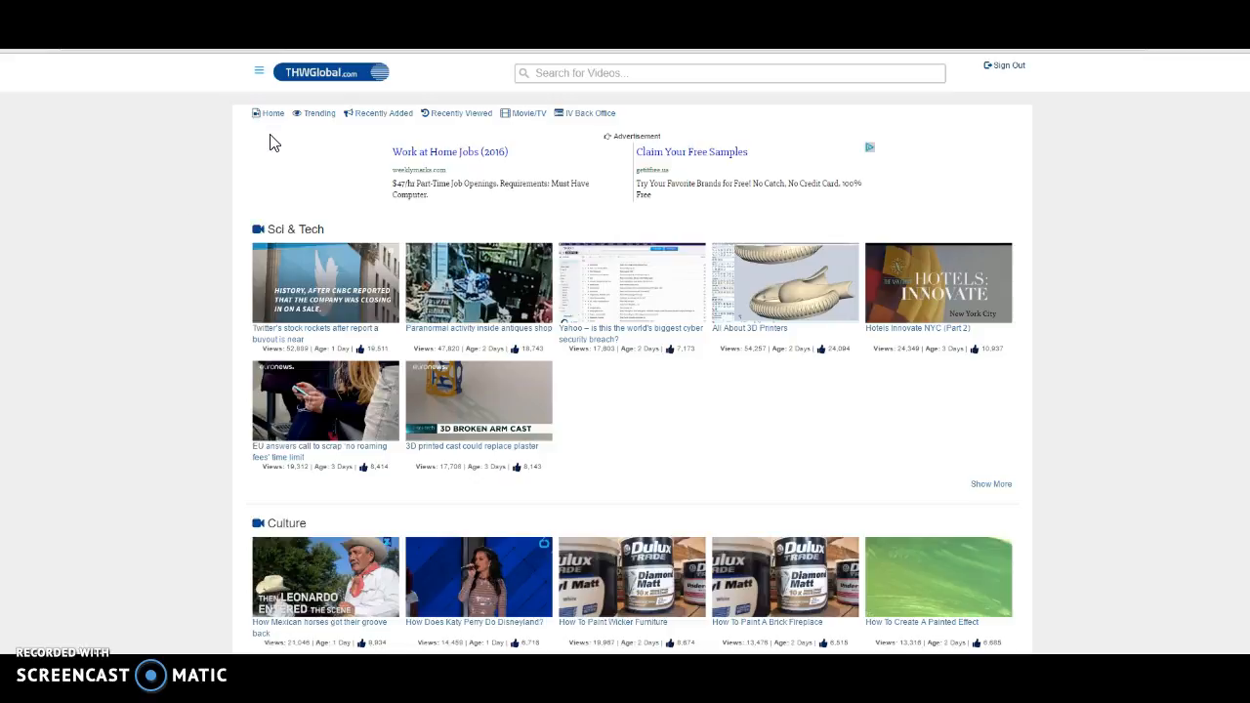
{"action": "mouse_move", "coordinate": [282, 133]}
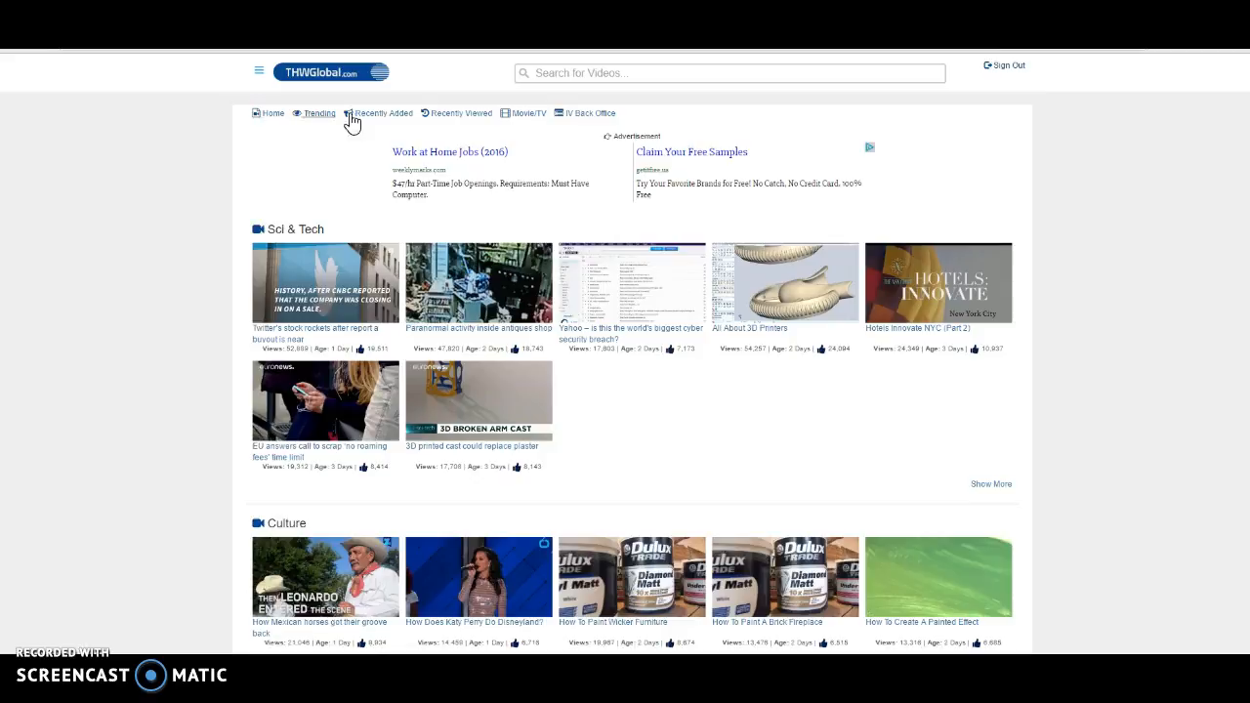
{"action": "mouse_move", "coordinate": [356, 132]}
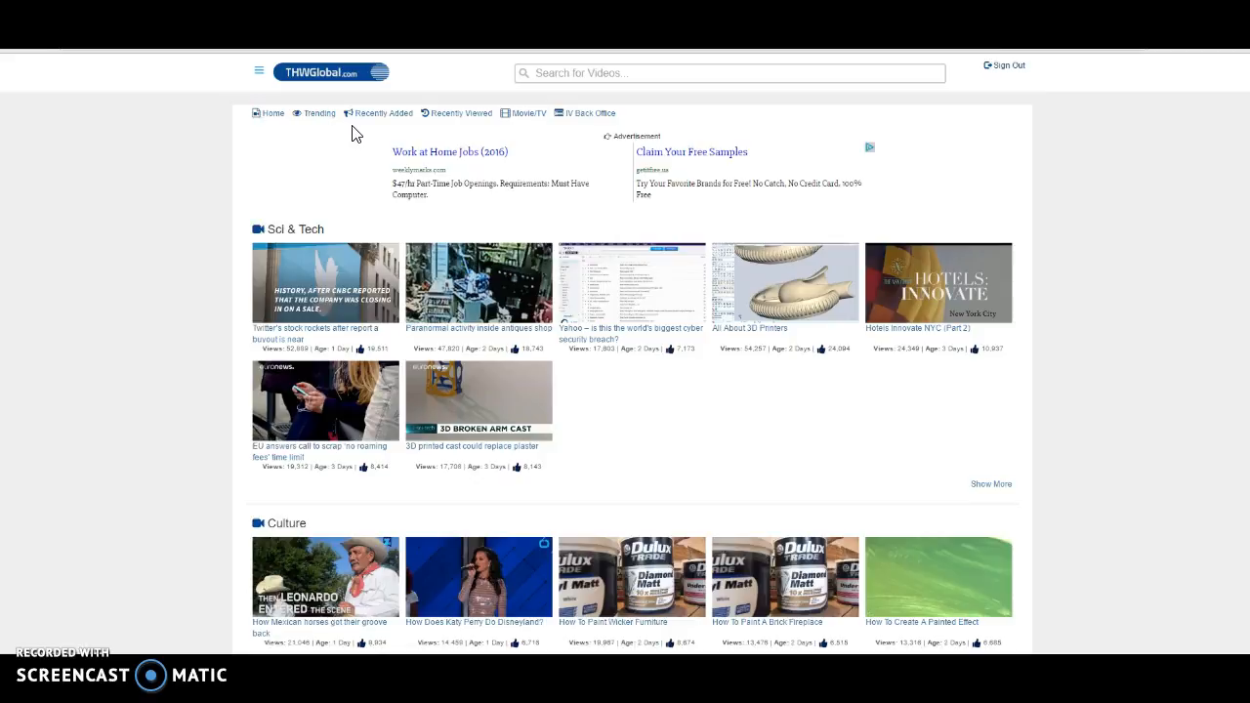
{"action": "mouse_move", "coordinate": [389, 134]}
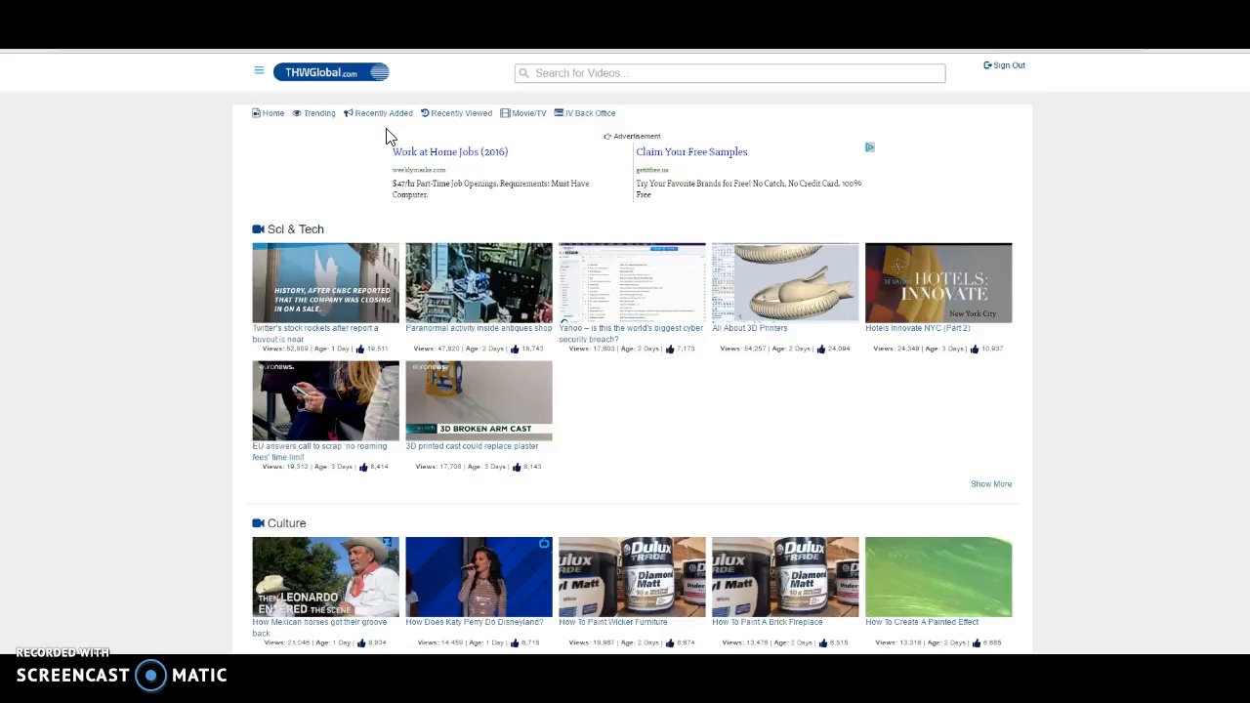
{"action": "mouse_move", "coordinate": [410, 141]}
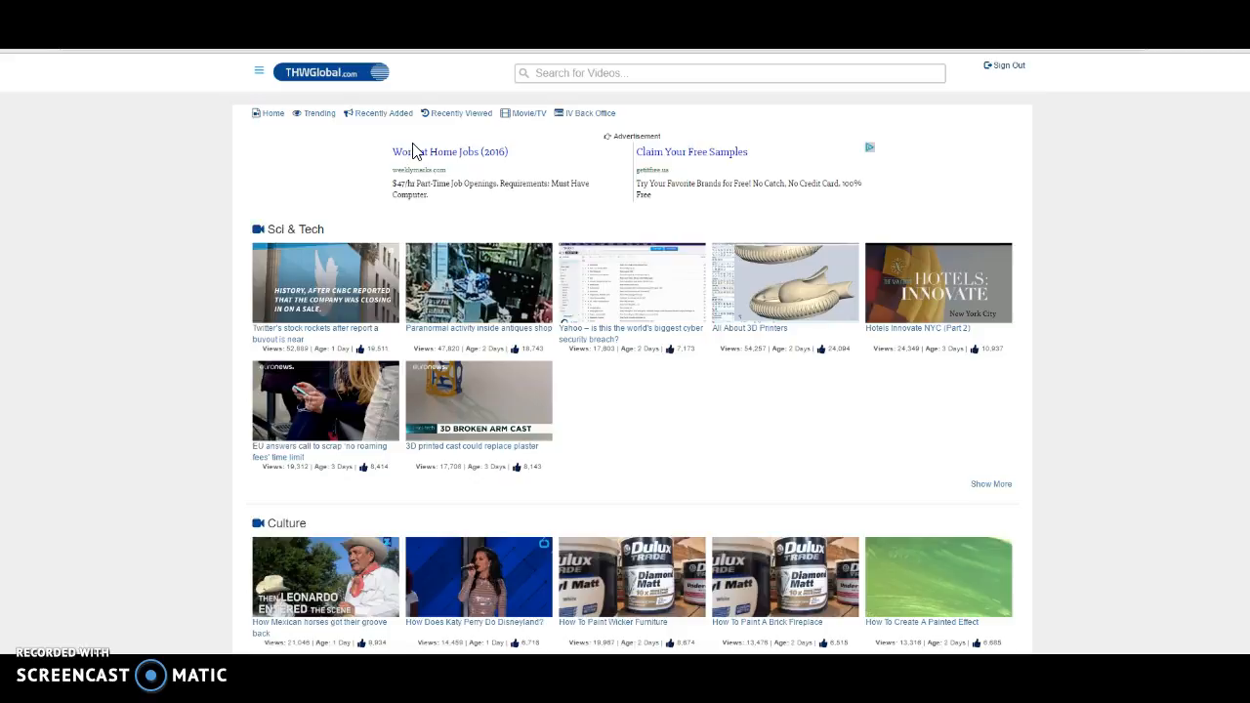
{"action": "mouse_move", "coordinate": [461, 153]}
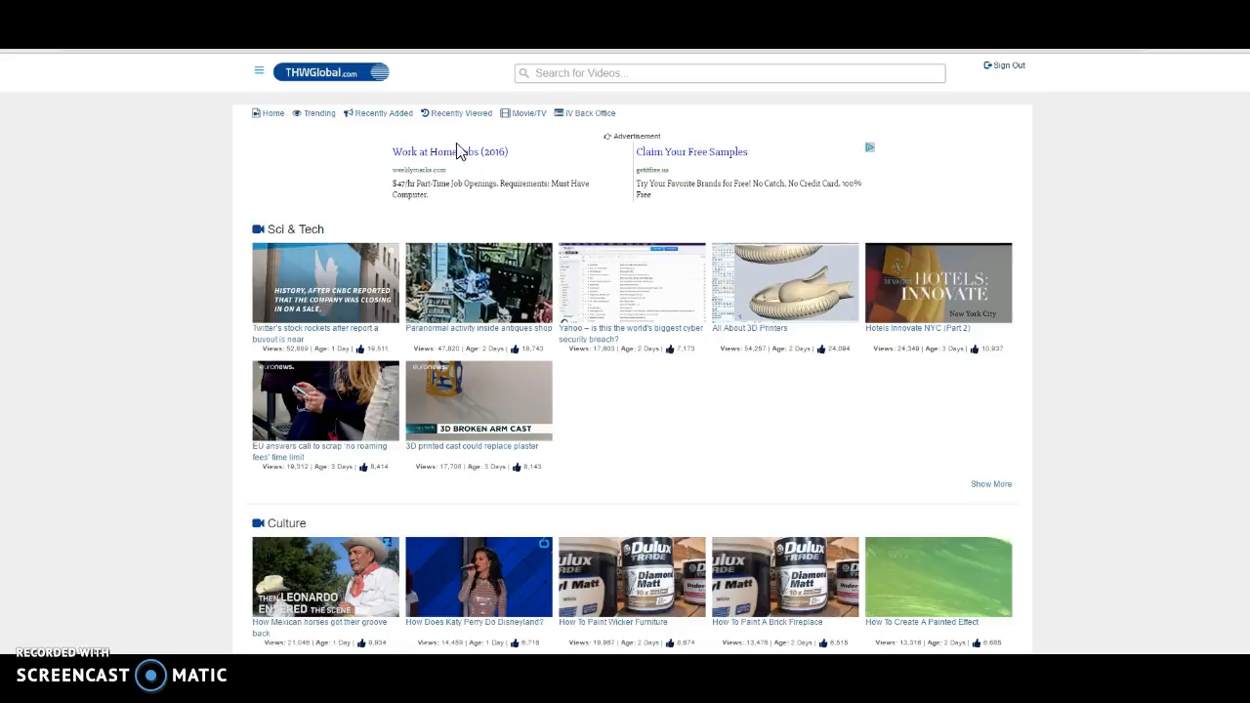
{"action": "mouse_move", "coordinate": [586, 133]}
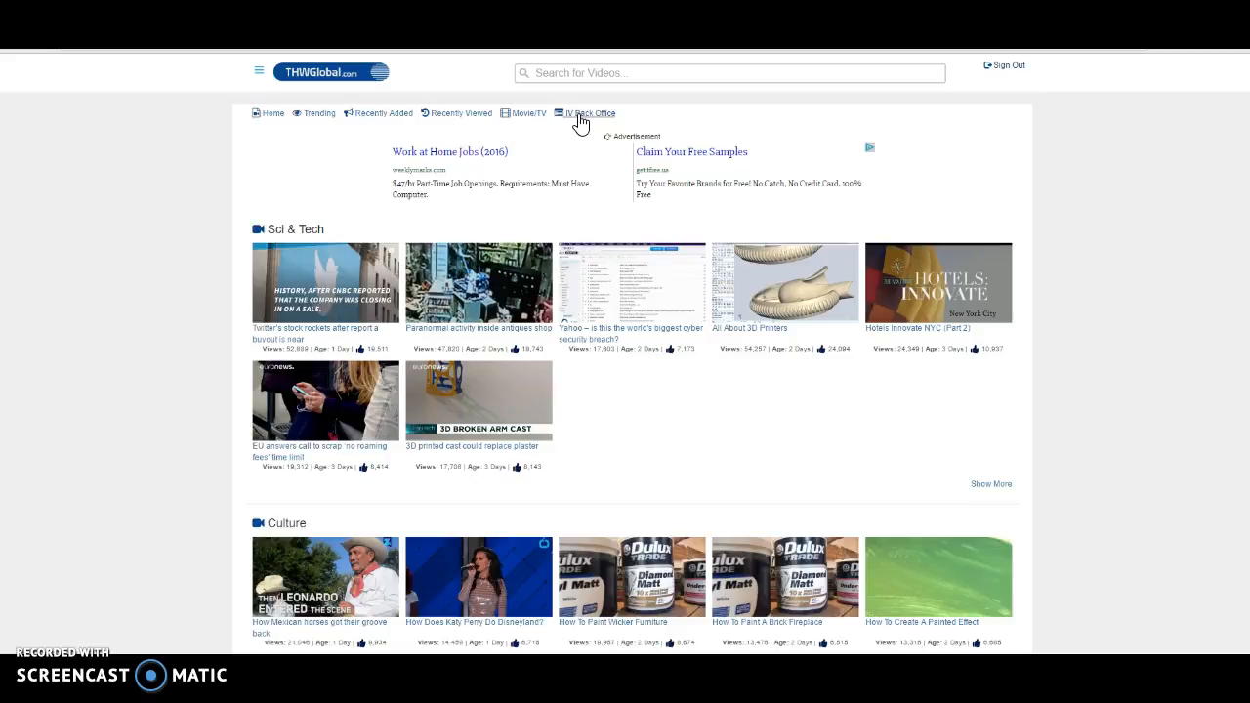
{"action": "mouse_move", "coordinate": [244, 87]}
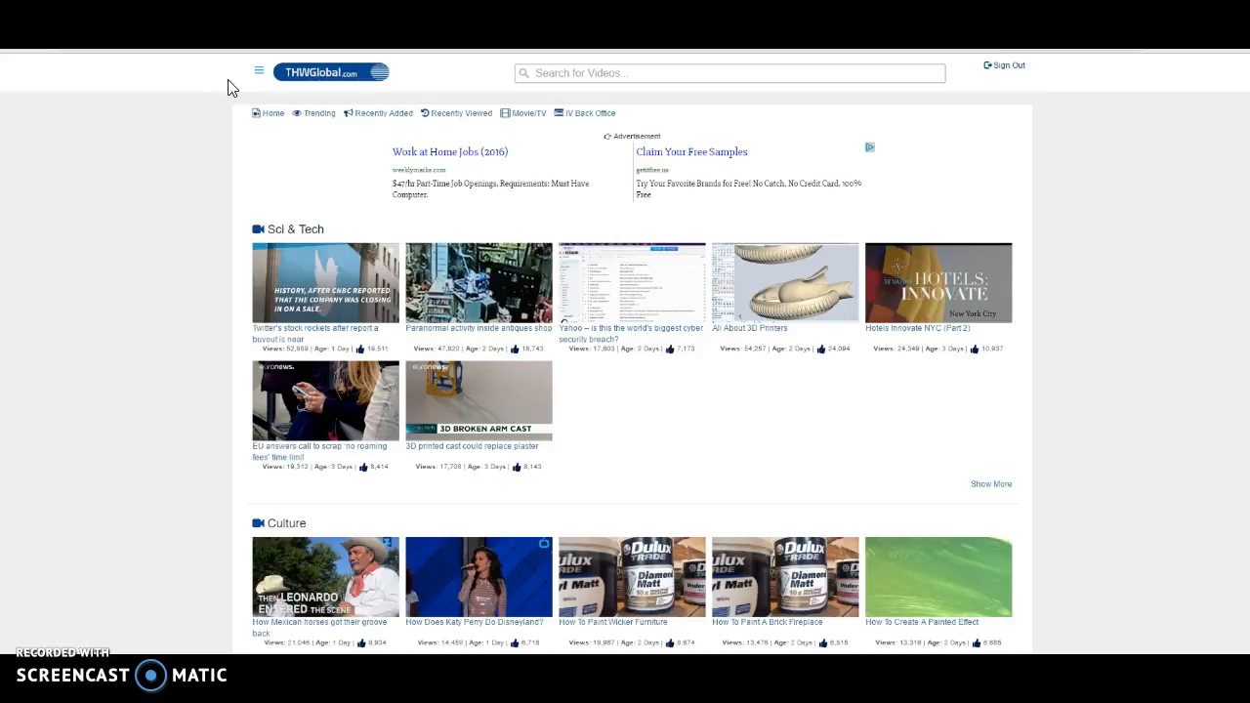
{"action": "mouse_move", "coordinate": [262, 96]}
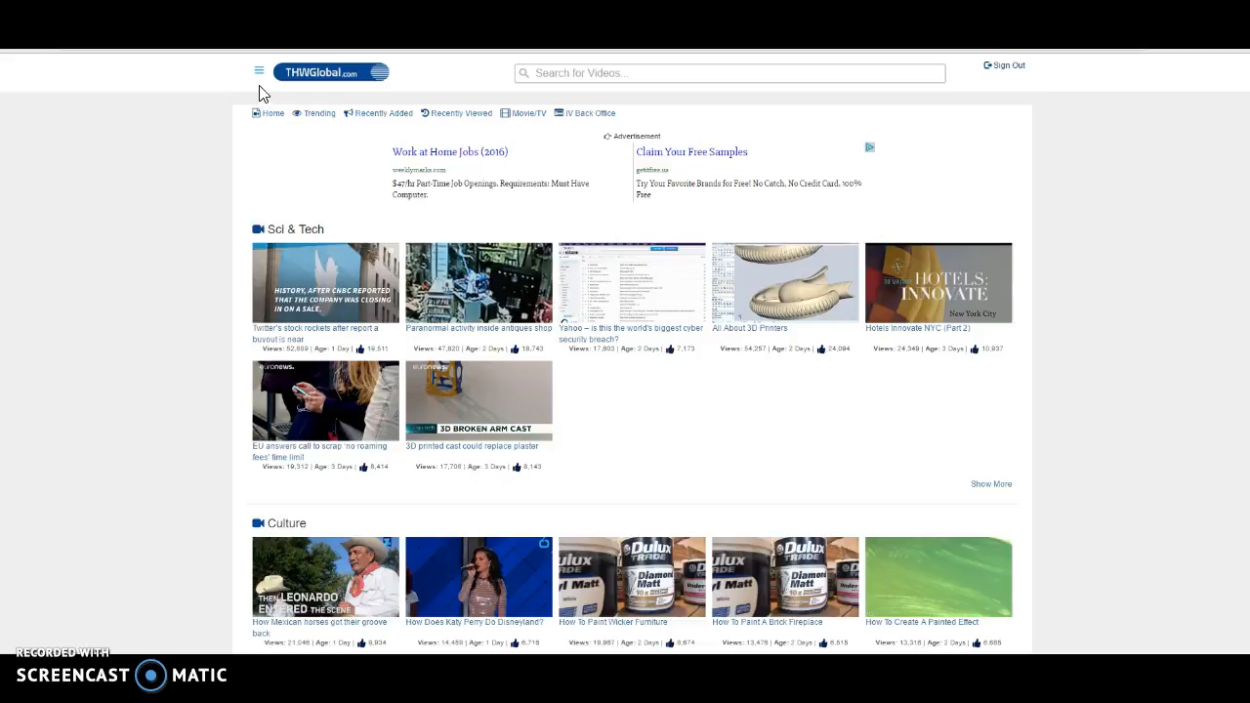
{"action": "mouse_move", "coordinate": [263, 93]}
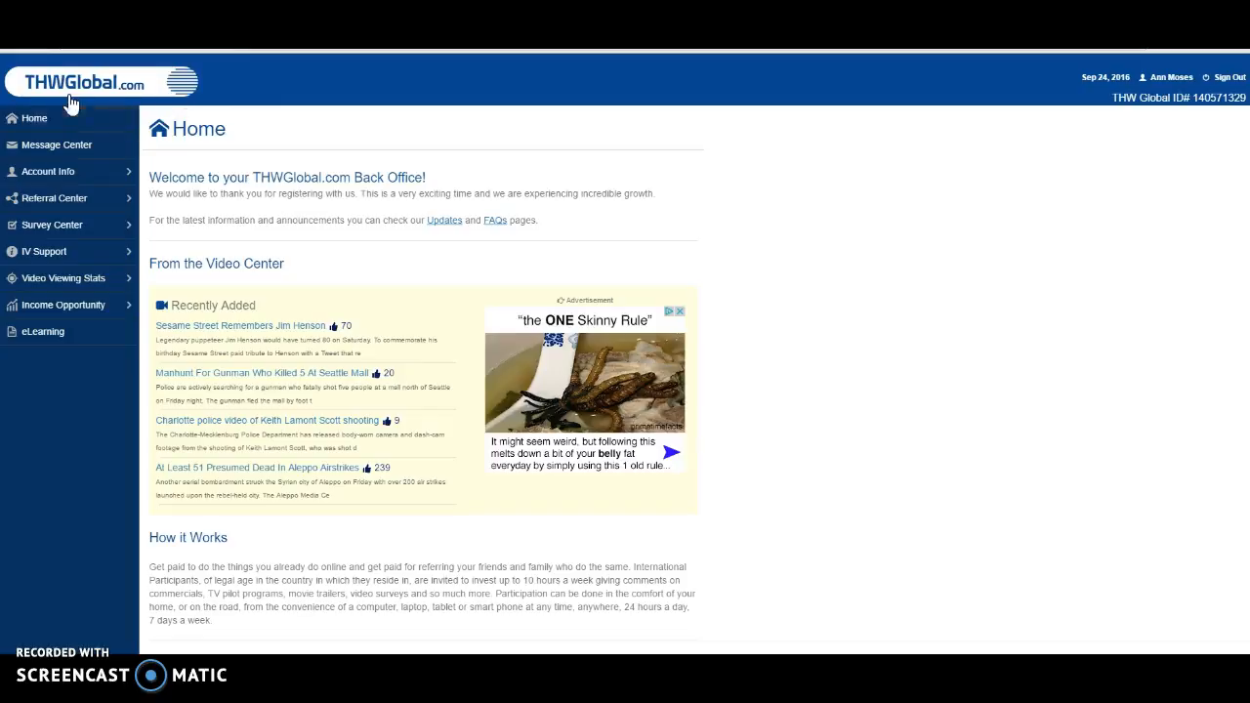
{"action": "mouse_move", "coordinate": [54, 115]}
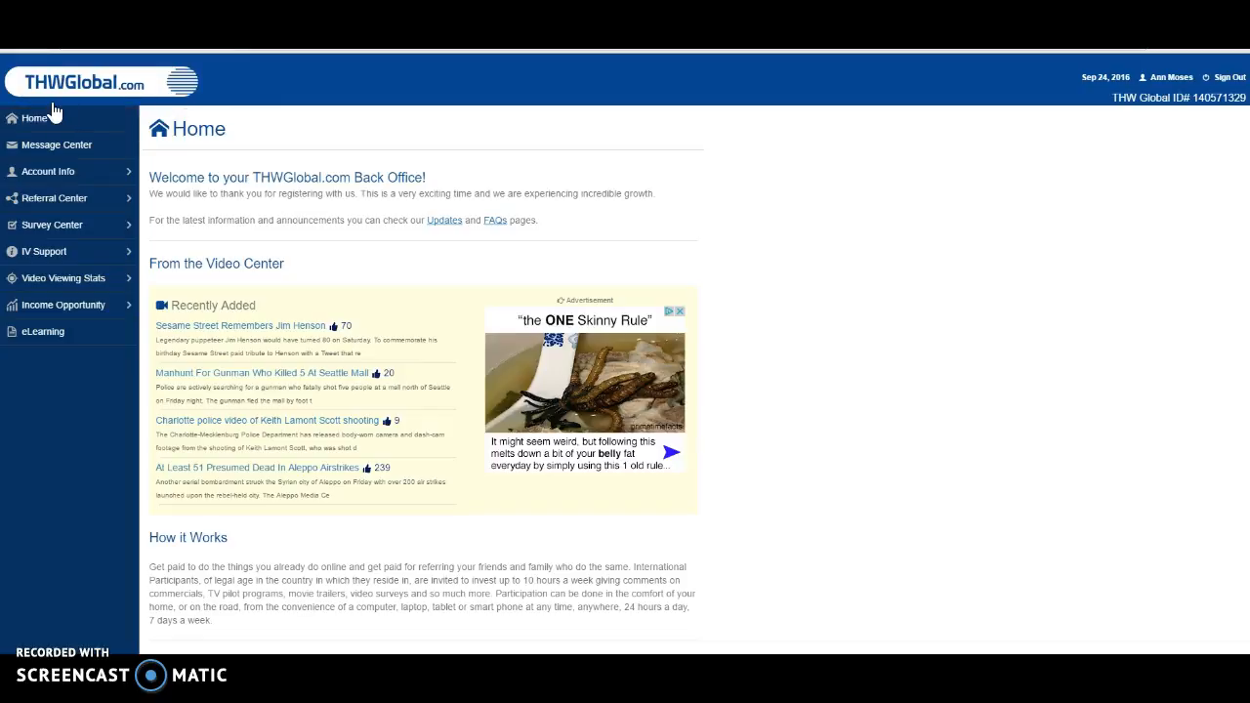
{"action": "mouse_move", "coordinate": [46, 112]}
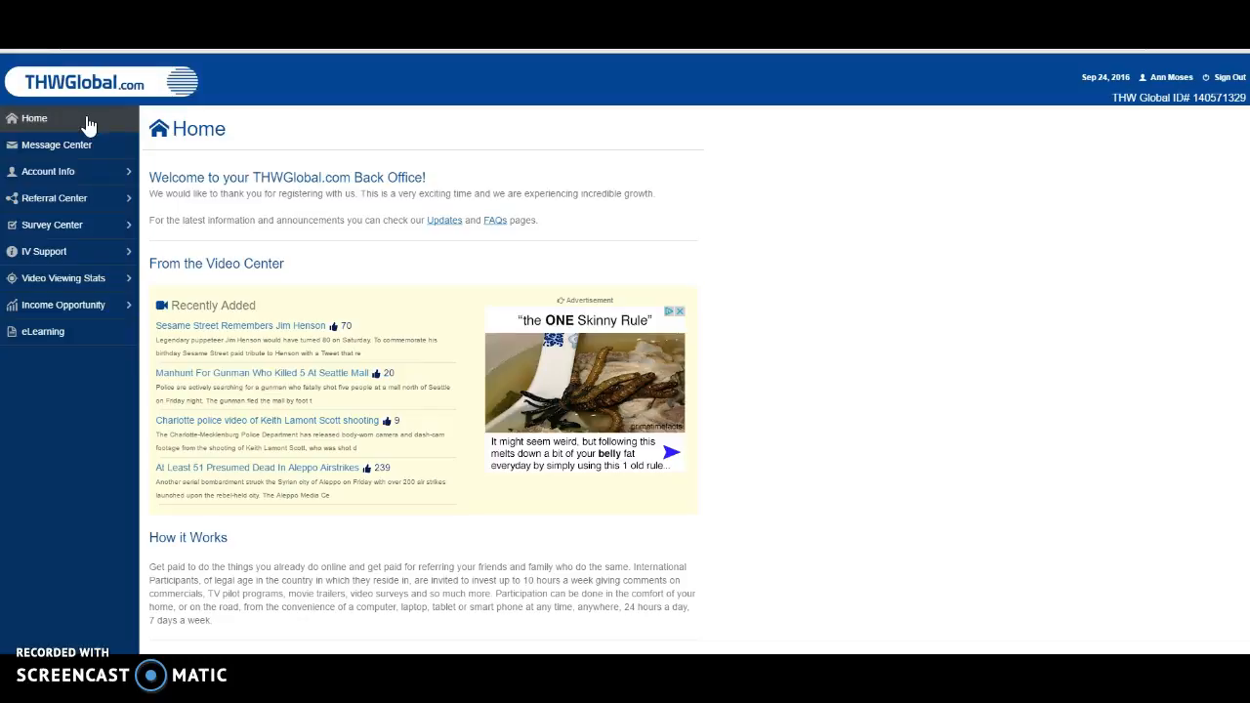
{"action": "mouse_move", "coordinate": [90, 125]}
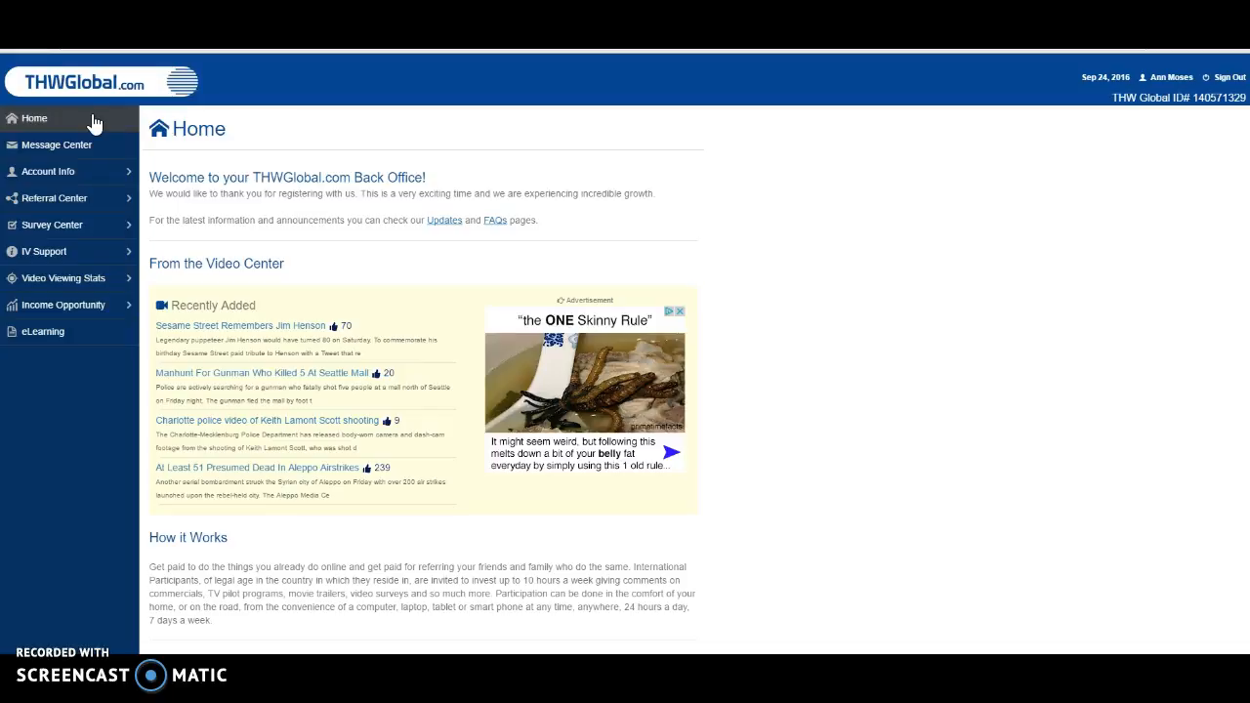
{"action": "mouse_move", "coordinate": [60, 172]}
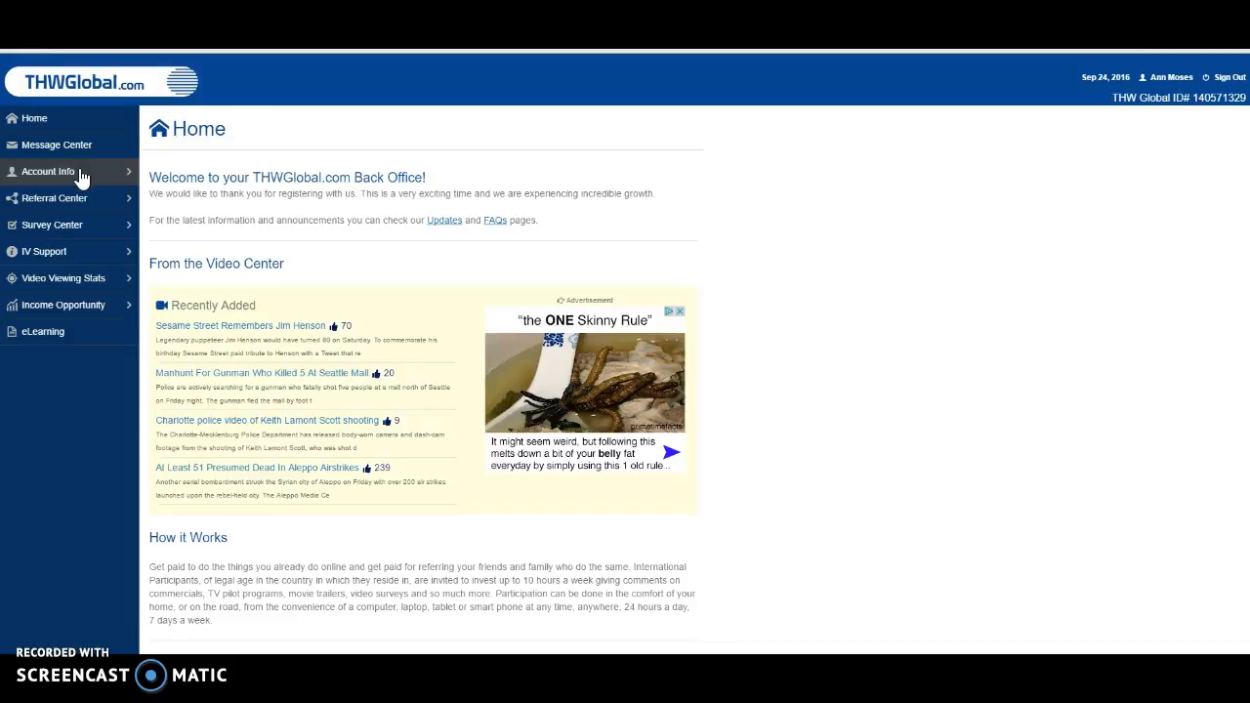
{"action": "mouse_move", "coordinate": [78, 427]}
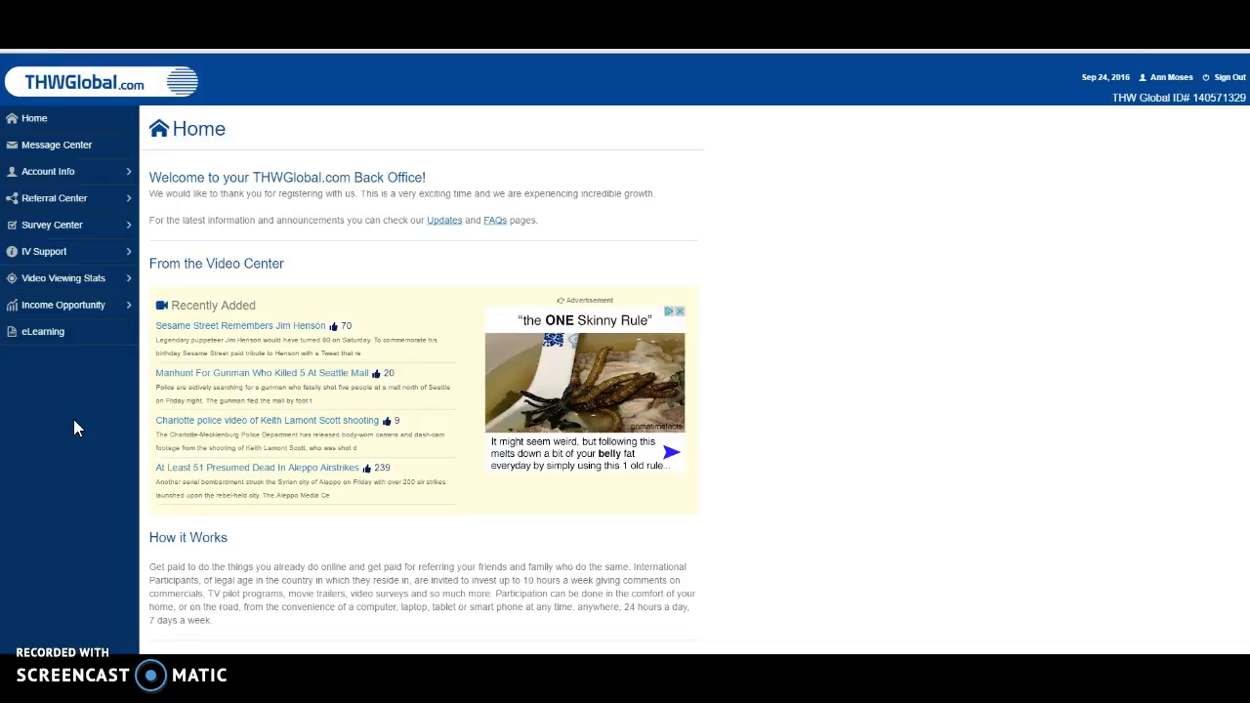
{"action": "mouse_move", "coordinate": [140, 293]}
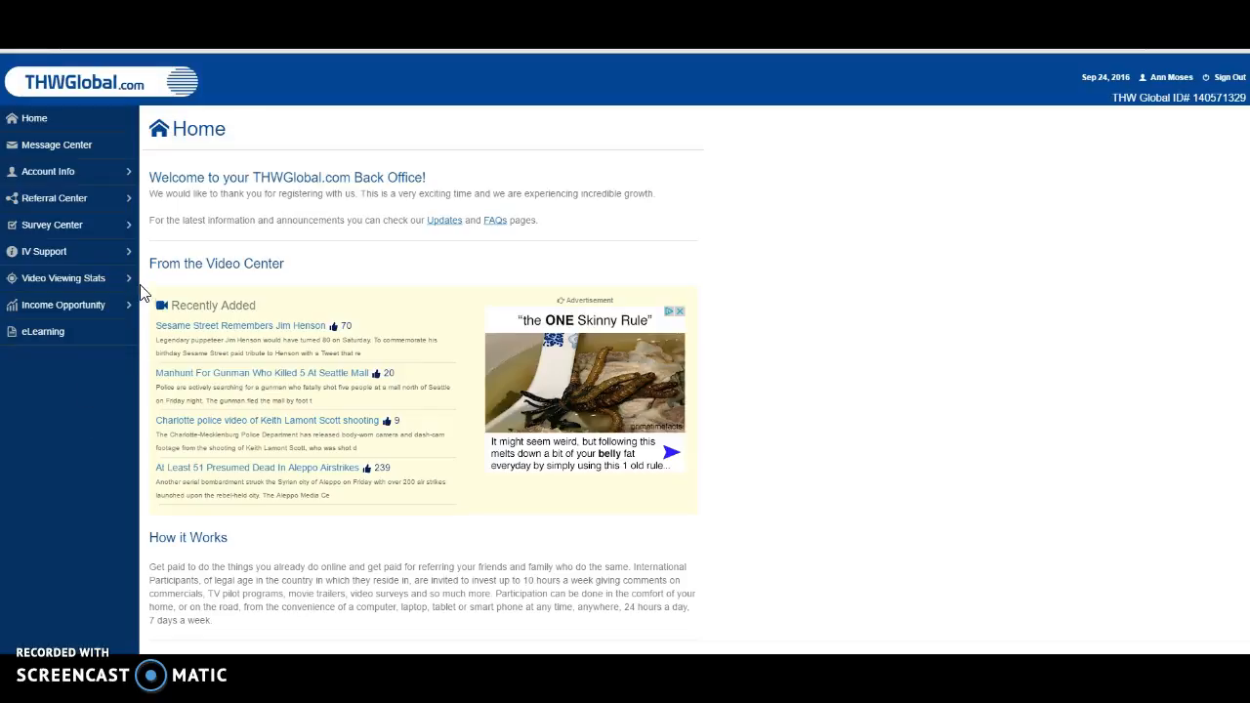
{"action": "mouse_move", "coordinate": [149, 264]}
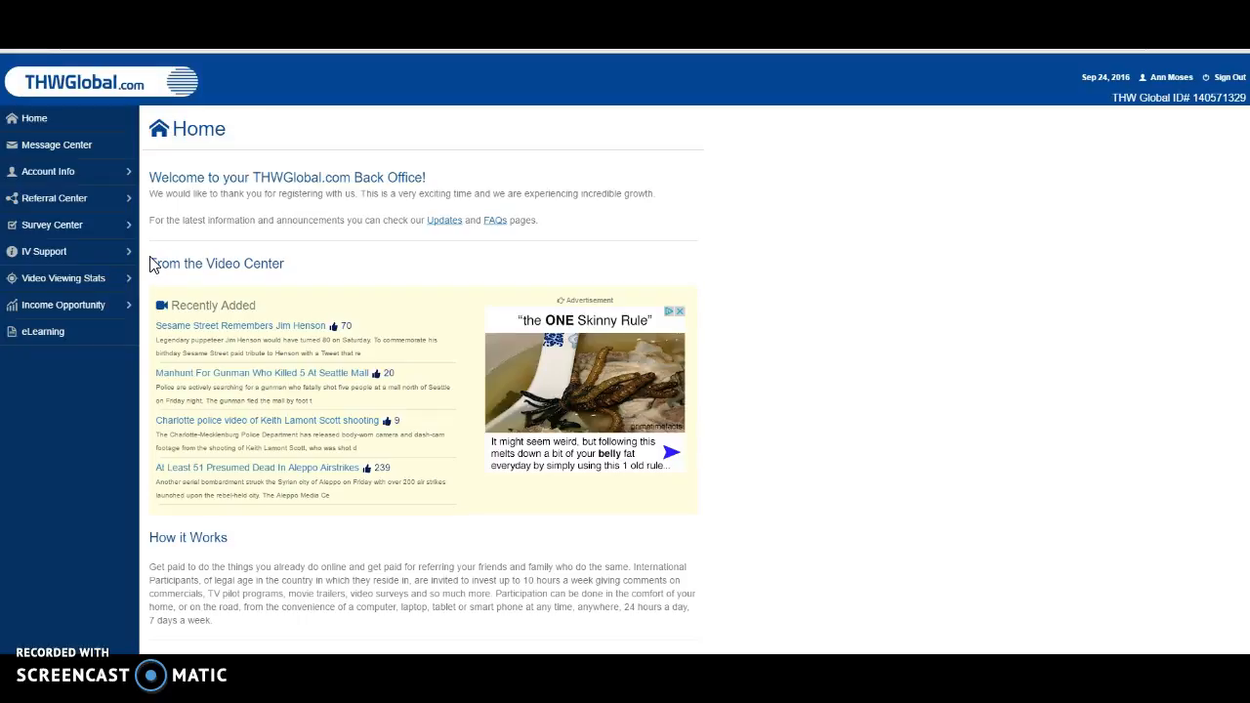
Select the 'From the Video Center' heading on the Back Office home page
{"action": "double_click", "coordinate": [215, 264]}
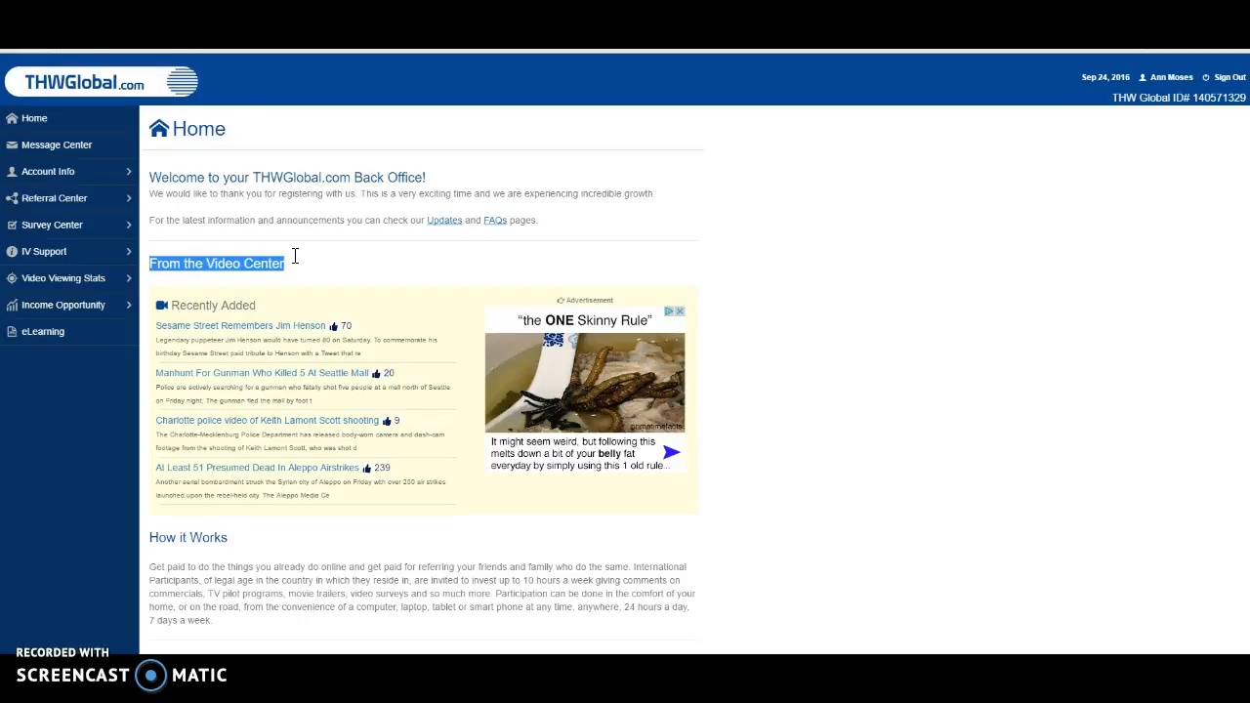
{"action": "mouse_move", "coordinate": [301, 270]}
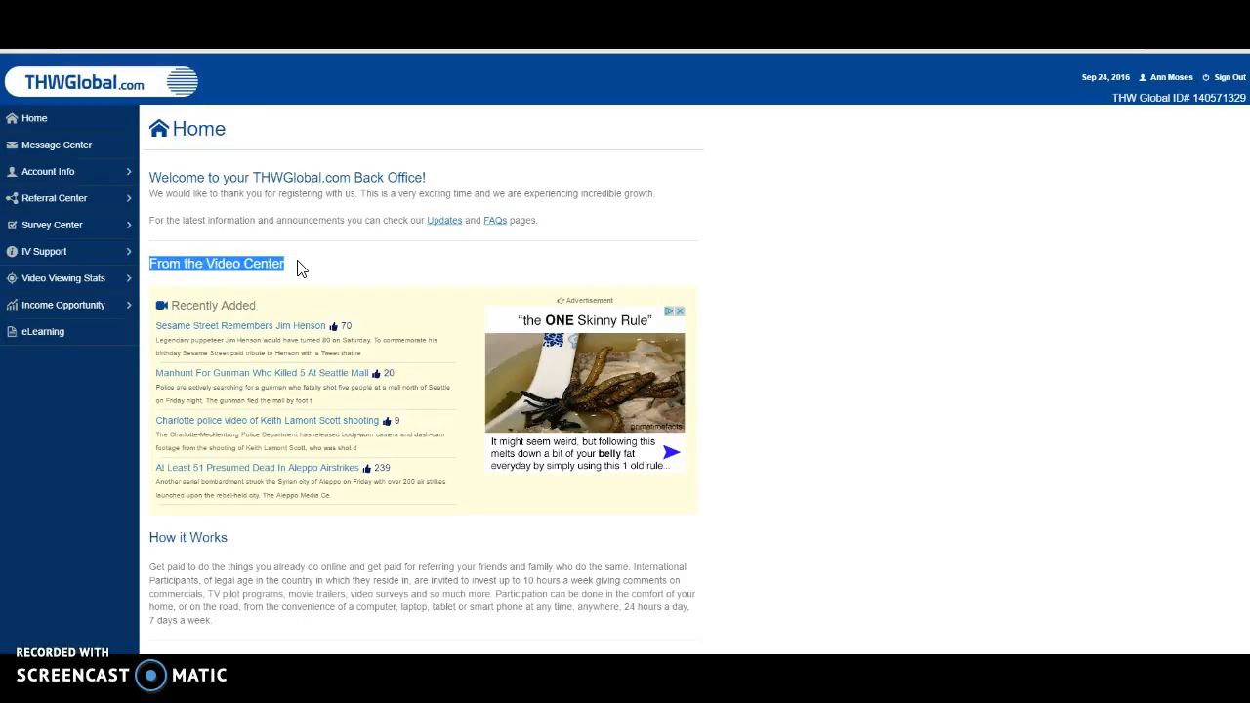
{"action": "mouse_move", "coordinate": [297, 308]}
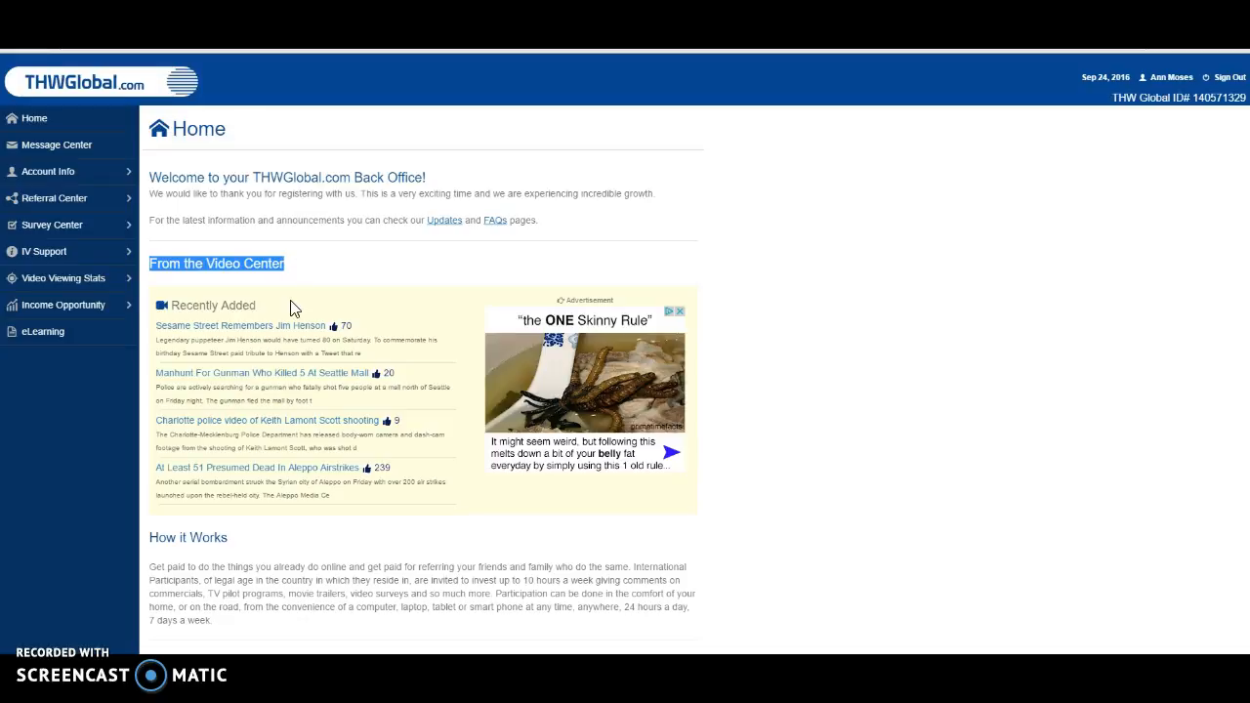
{"action": "mouse_move", "coordinate": [277, 297]}
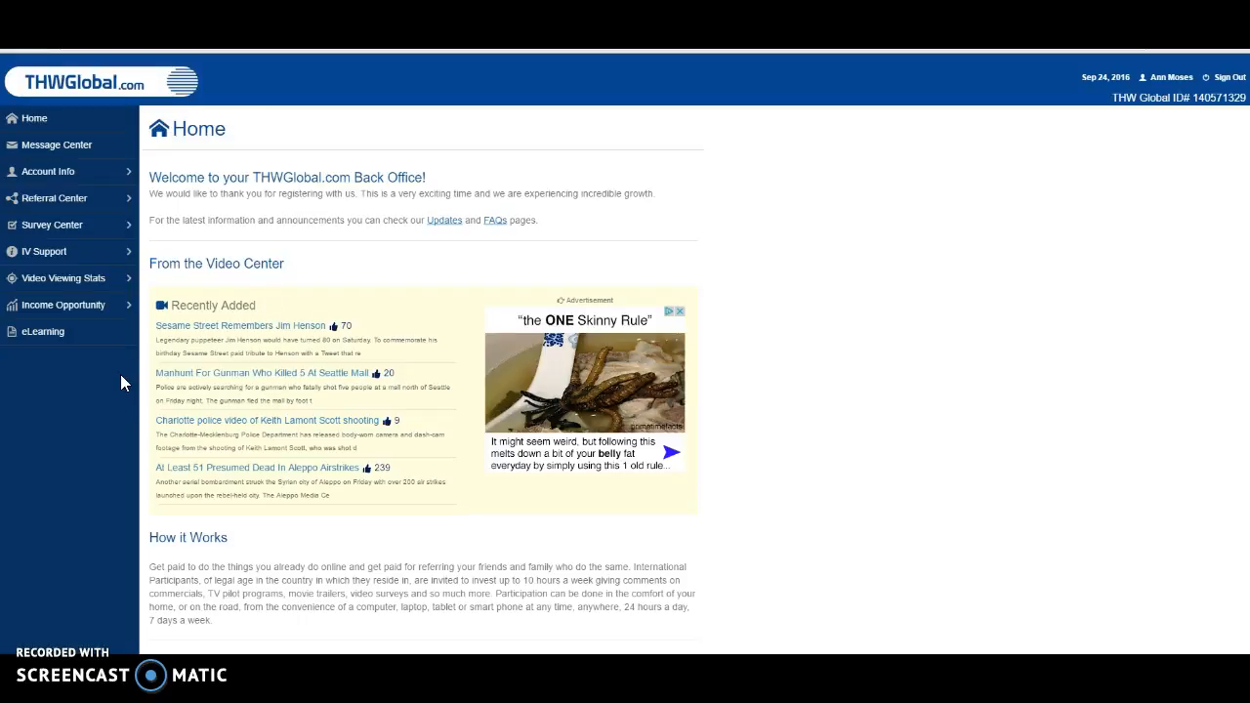
{"action": "mouse_move", "coordinate": [131, 438]}
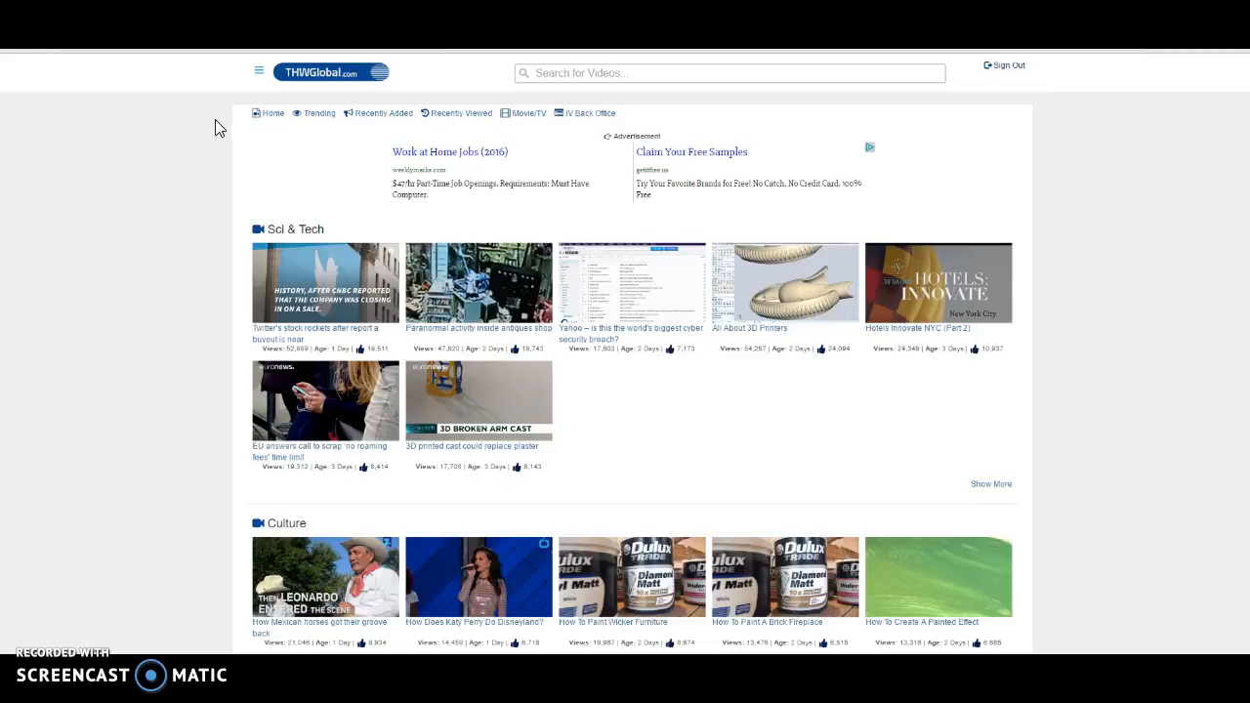
{"action": "mouse_move", "coordinate": [187, 301]}
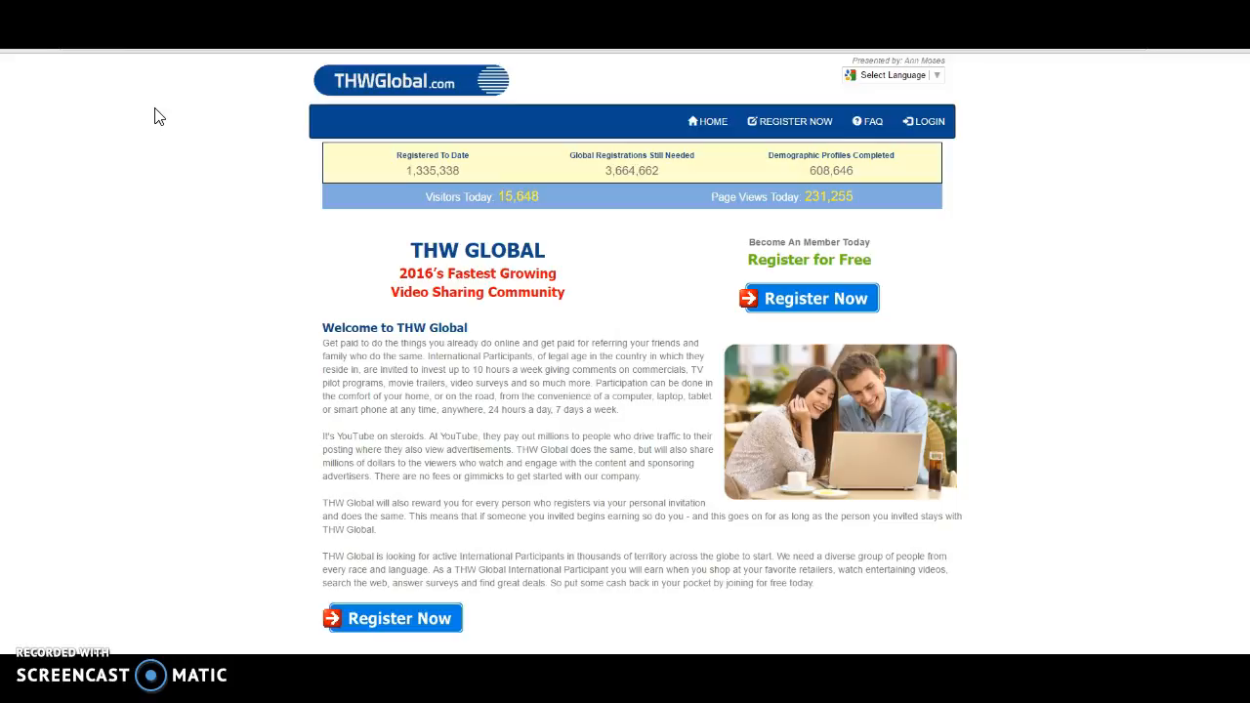
{"action": "mouse_move", "coordinate": [188, 82]}
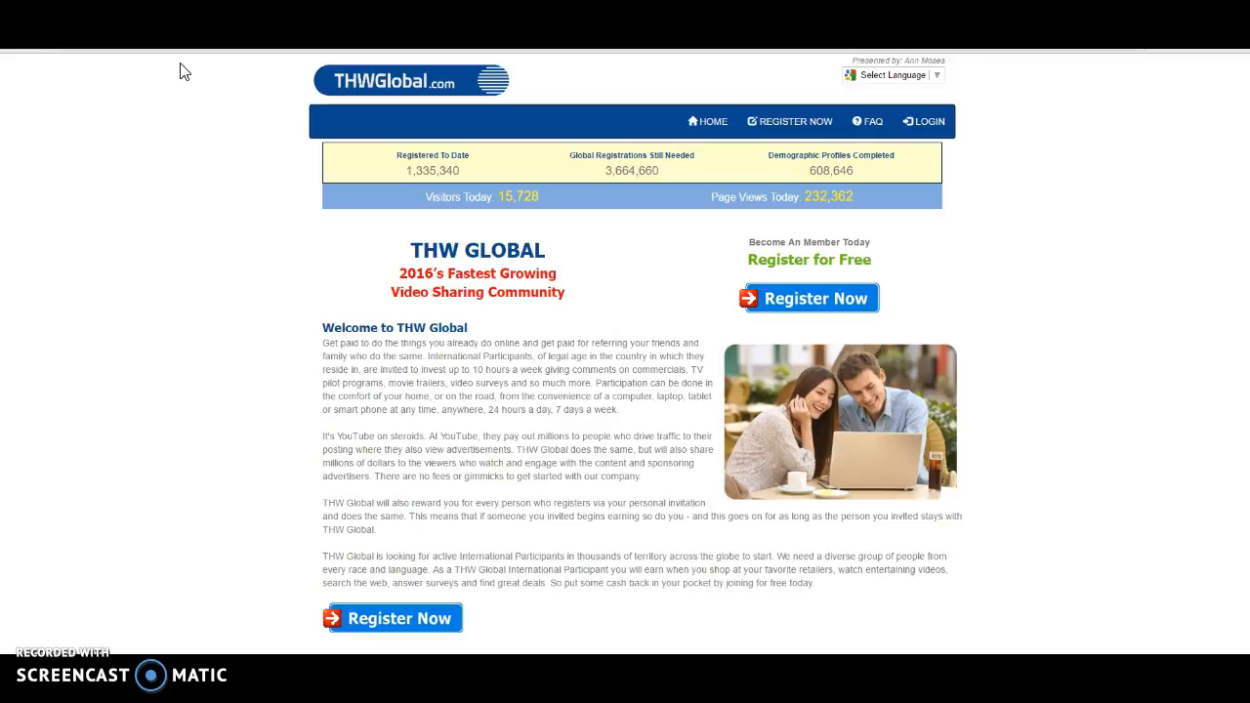
{"action": "mouse_move", "coordinate": [199, 246]}
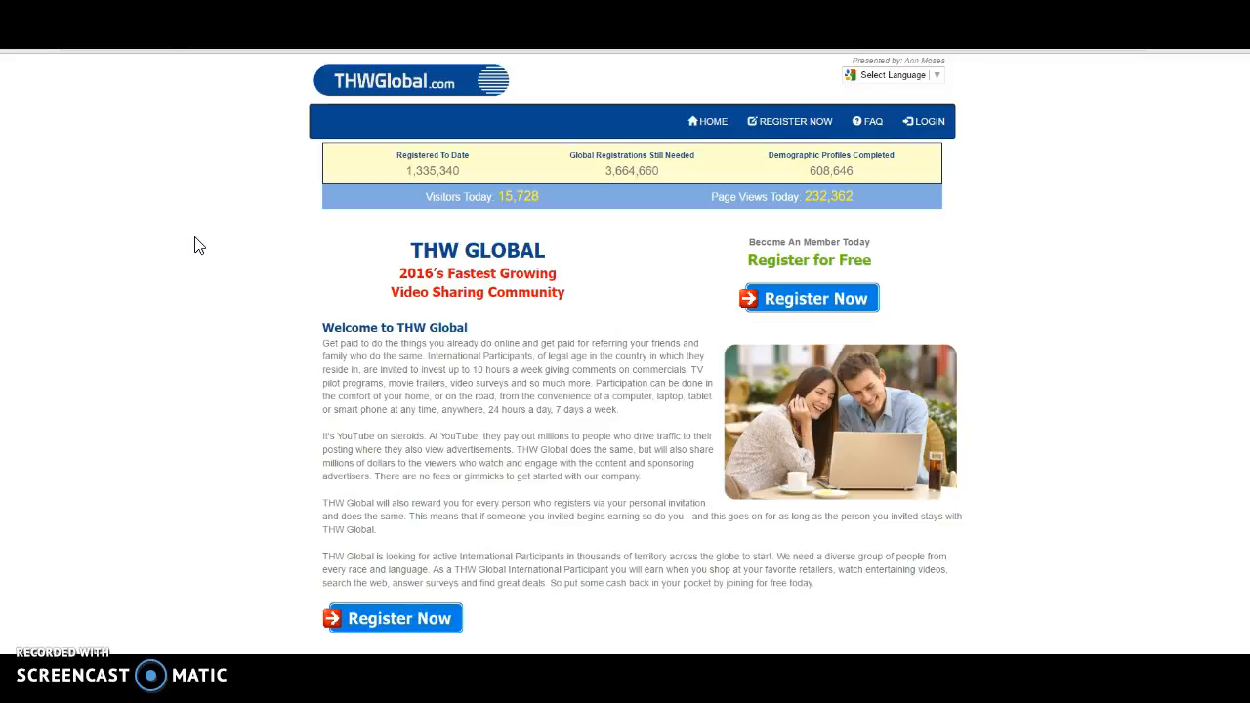
Scroll down the public landing page past the header to the registration offers
{"action": "scroll", "scroll_direction": "down", "scroll_amount": 3}
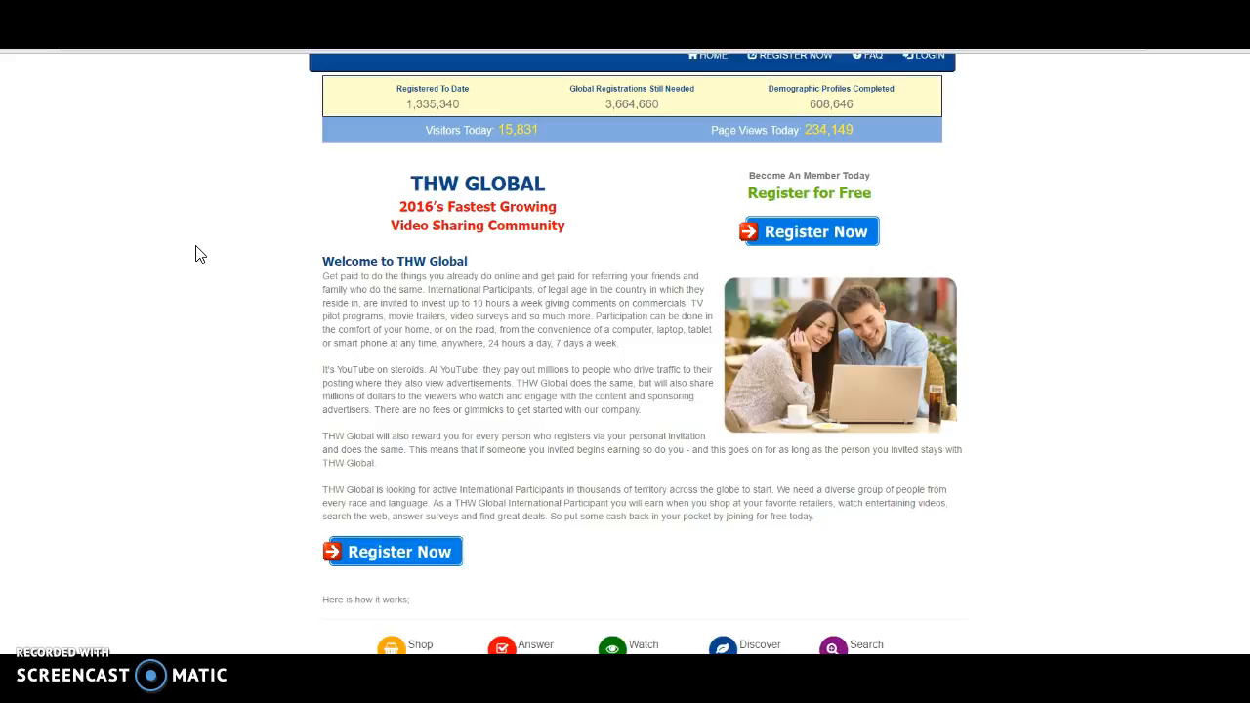
{"action": "mouse_move", "coordinate": [739, 256]}
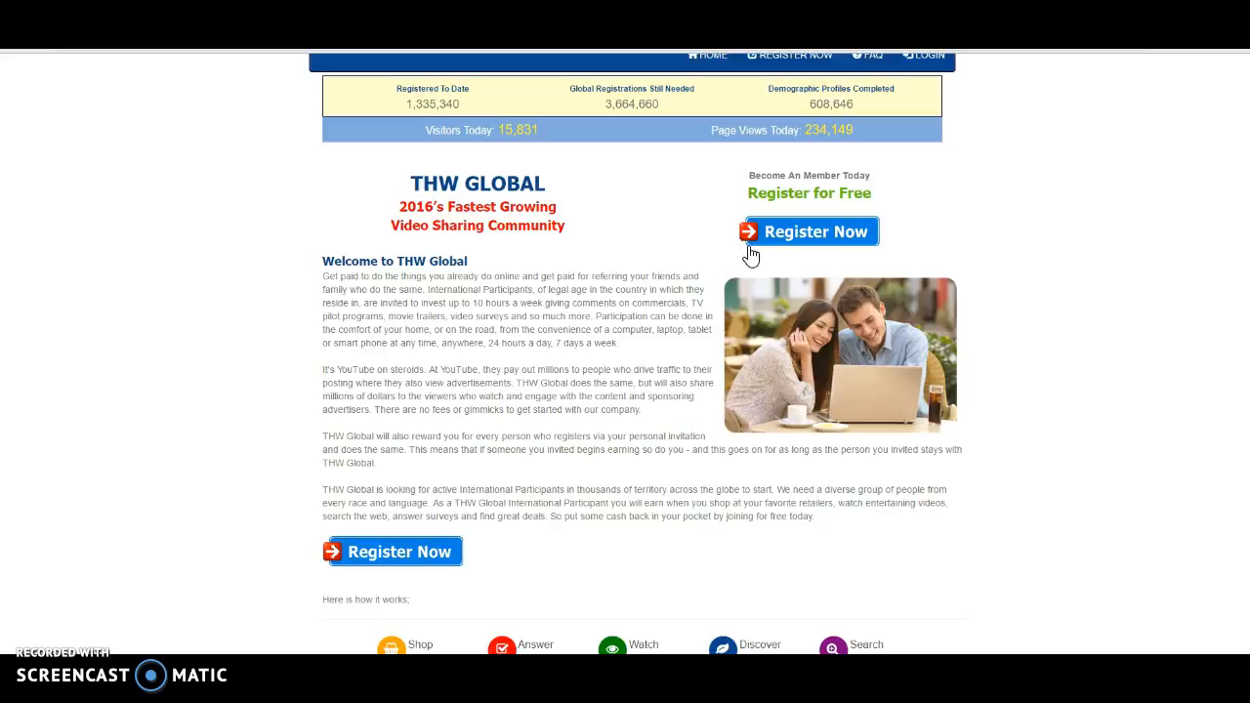
{"action": "mouse_move", "coordinate": [273, 289]}
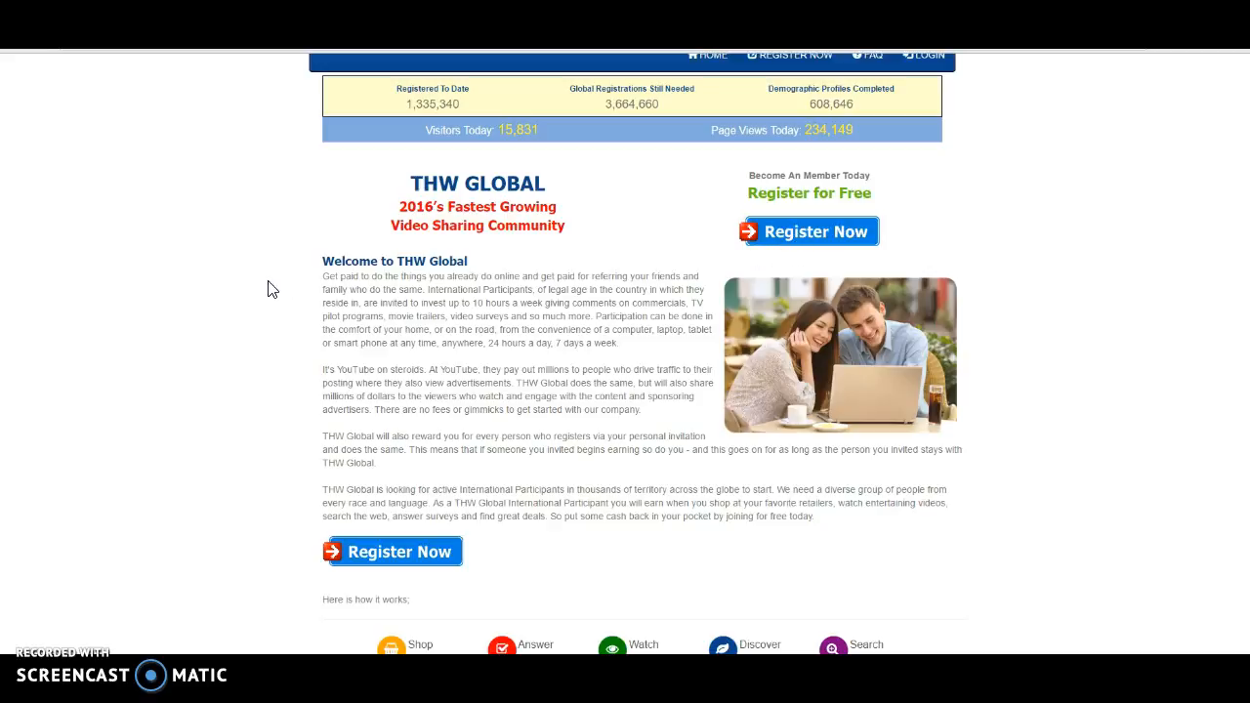
{"action": "mouse_move", "coordinate": [175, 347]}
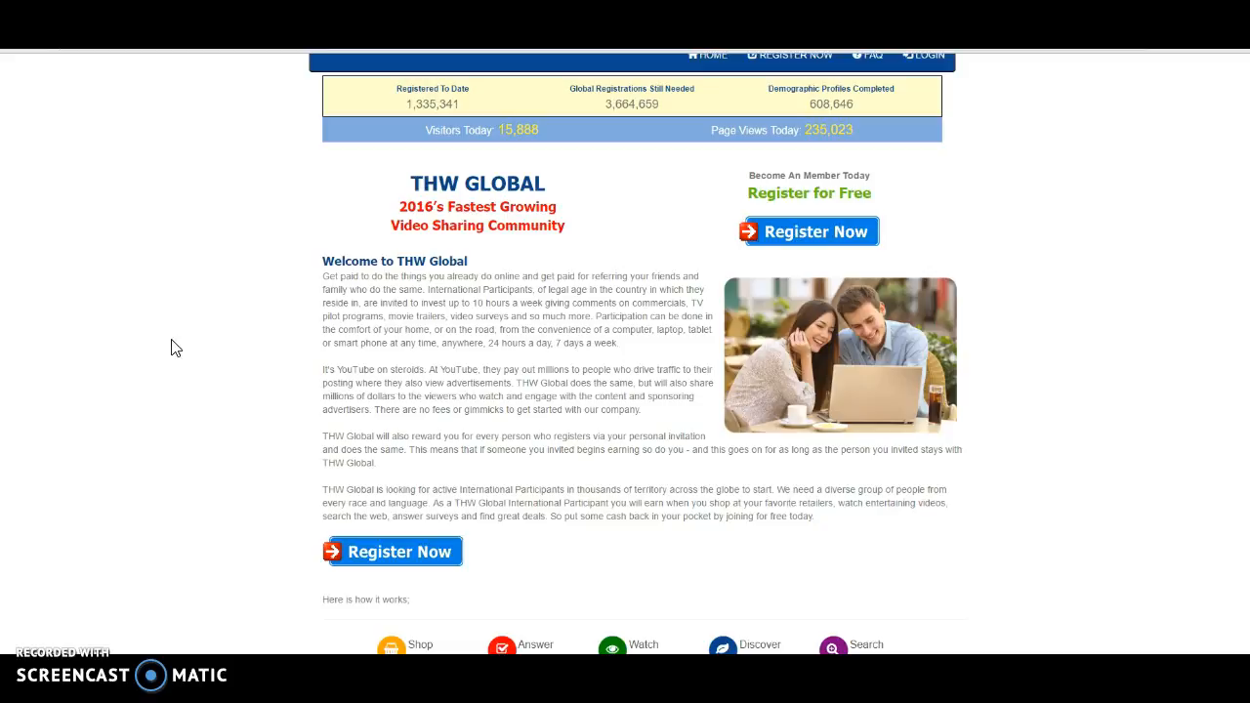
{"action": "mouse_move", "coordinate": [213, 293]}
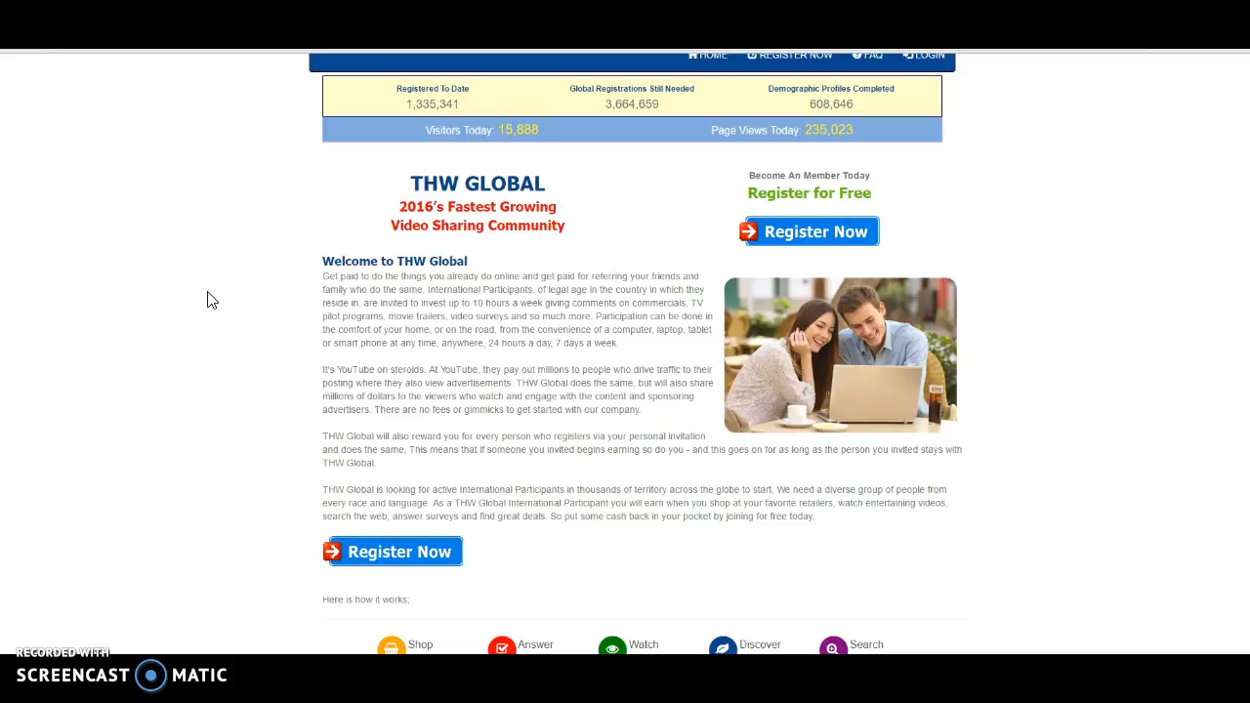
{"action": "scroll", "scroll_direction": "down", "scroll_amount": 3}
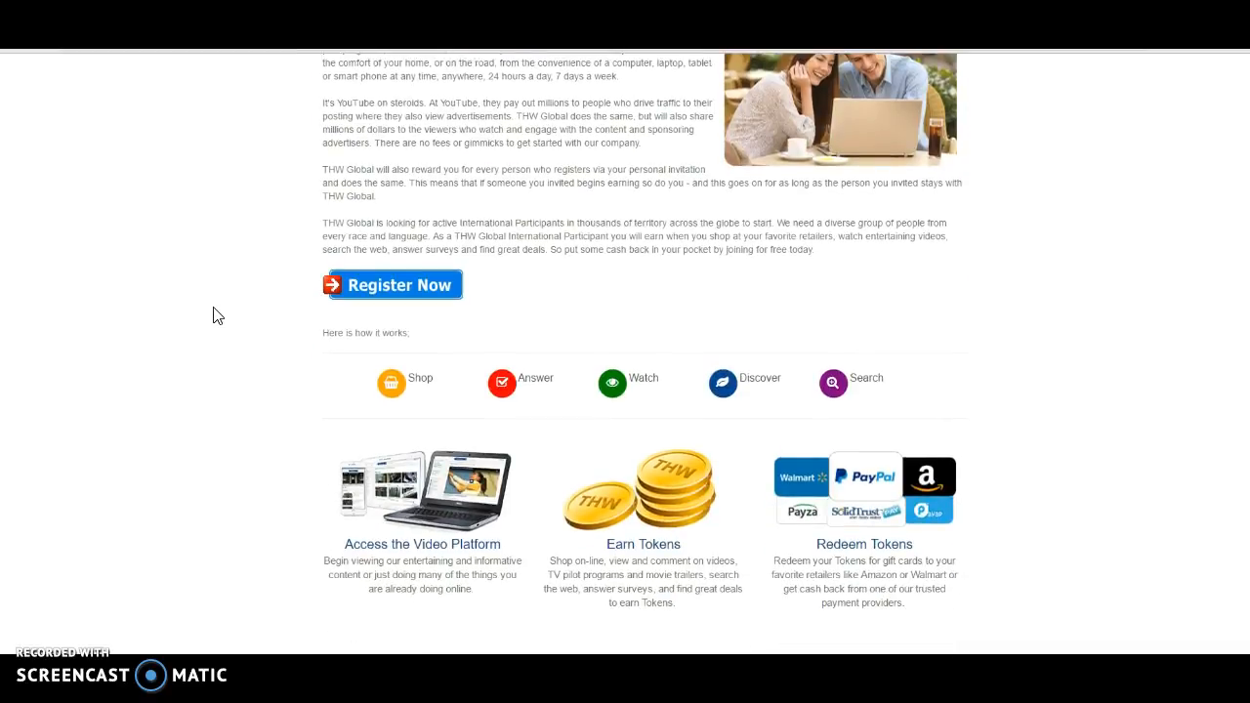
{"action": "scroll", "scroll_direction": "down", "scroll_amount": 3}
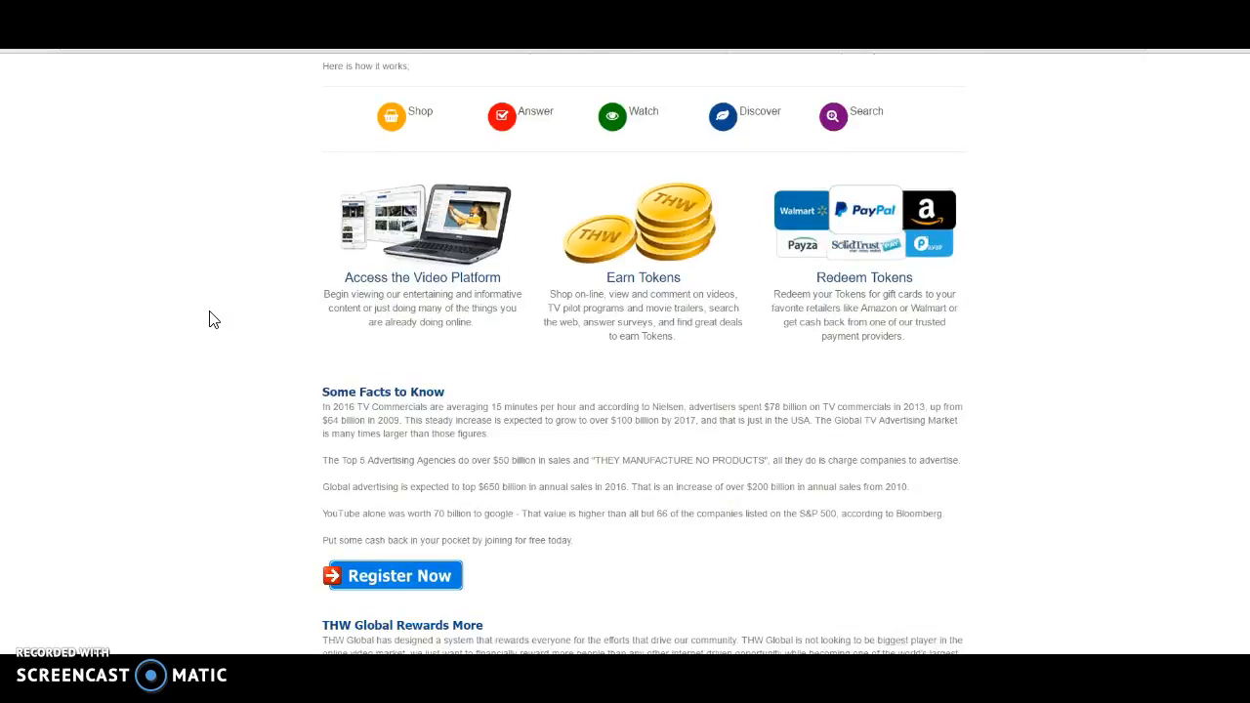
{"action": "scroll", "scroll_direction": "down", "scroll_amount": 3}
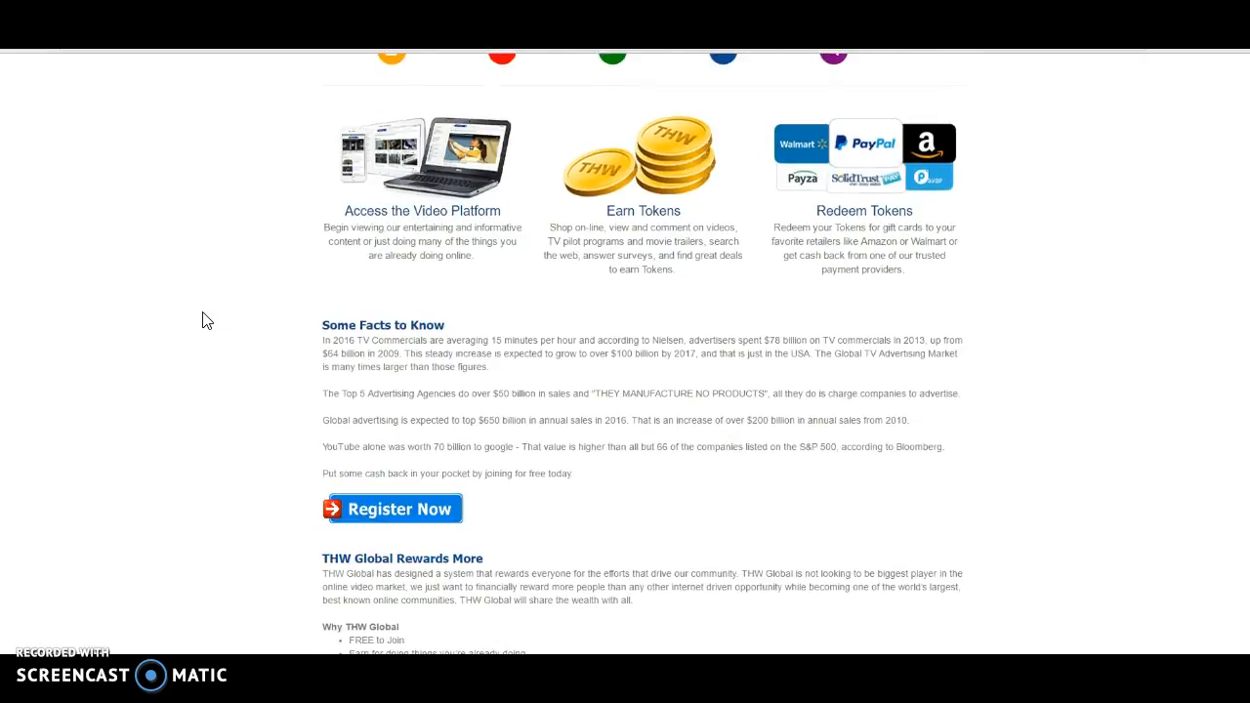
{"action": "scroll", "scroll_direction": "down", "scroll_amount": 3}
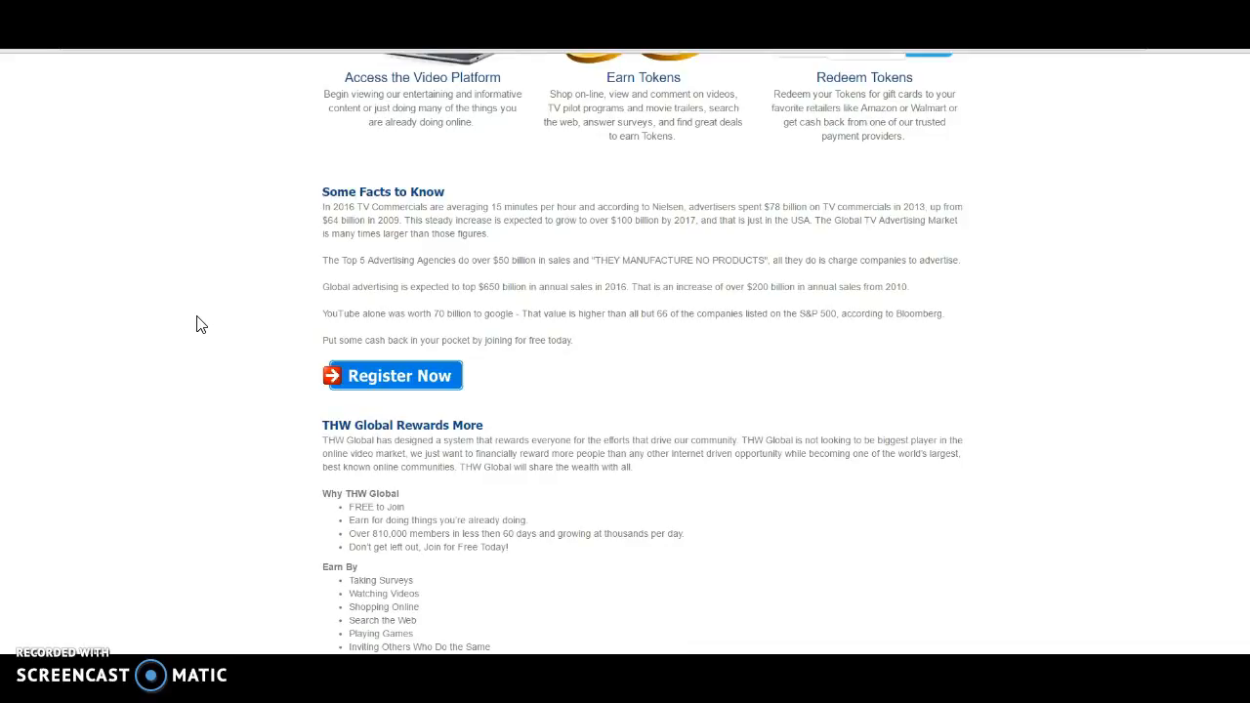
{"action": "scroll", "scroll_direction": "down", "scroll_amount": 3}
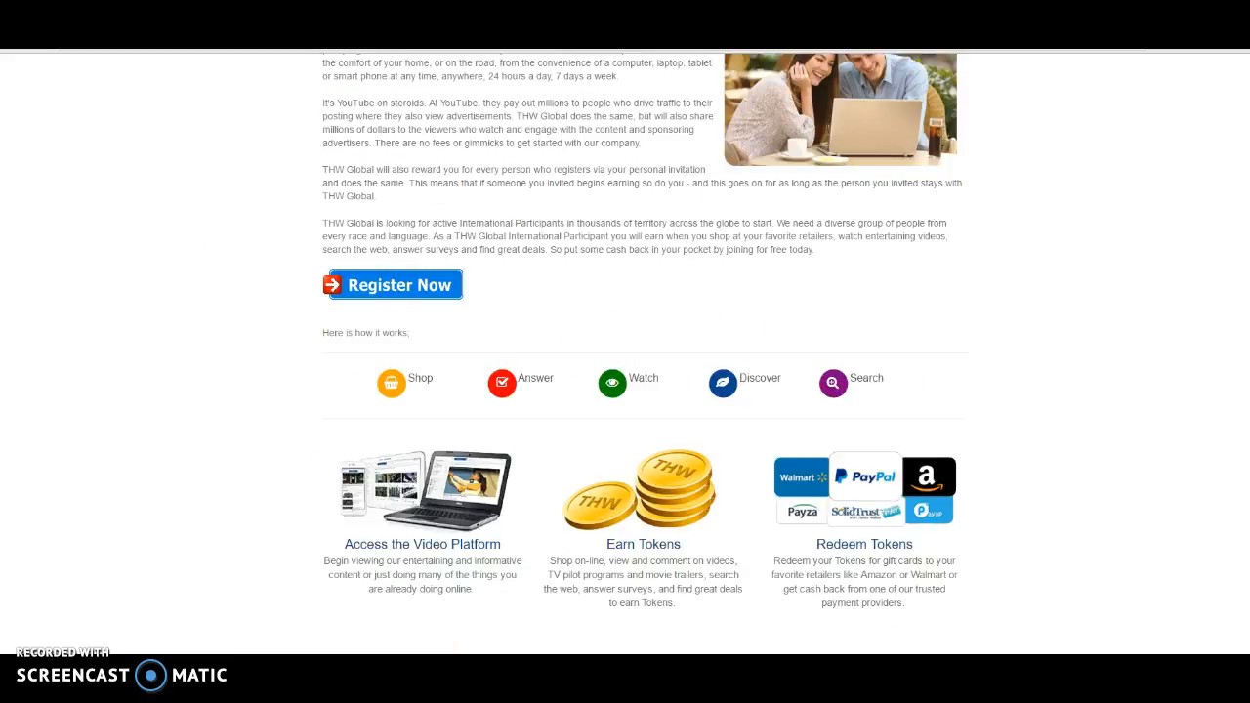
{"action": "left_click", "coordinate": [395, 285]}
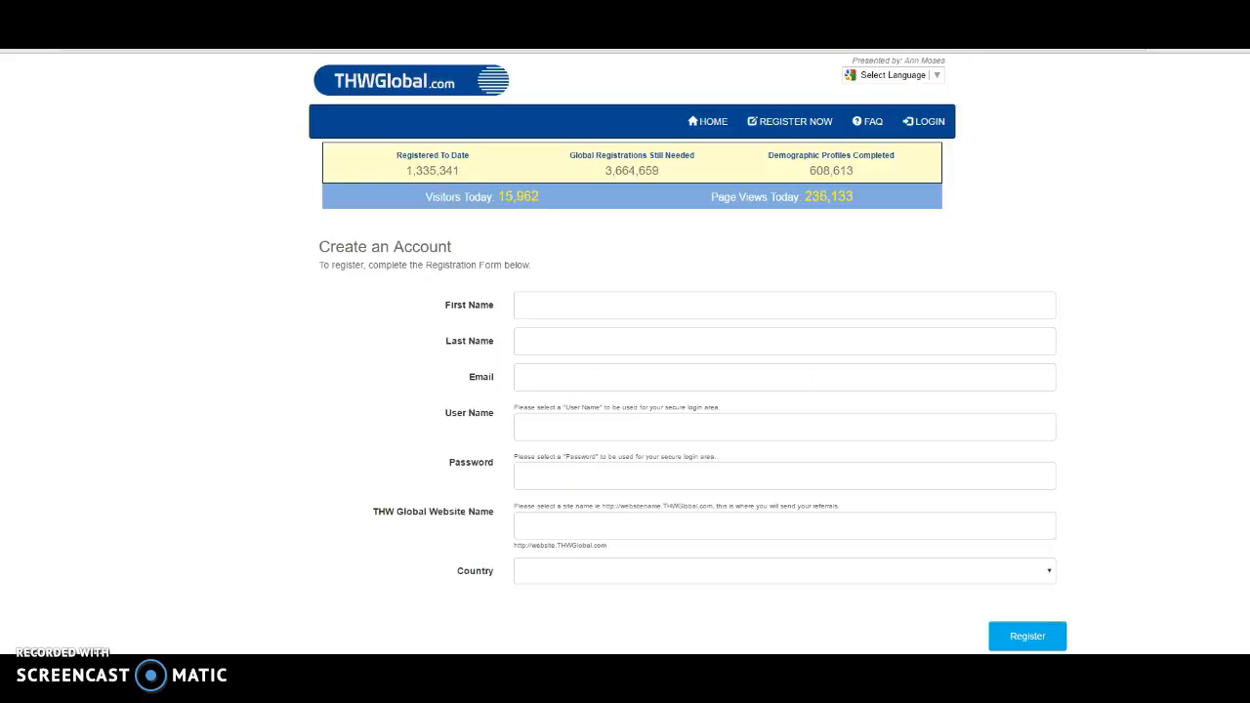
{"action": "mouse_move", "coordinate": [164, 151]}
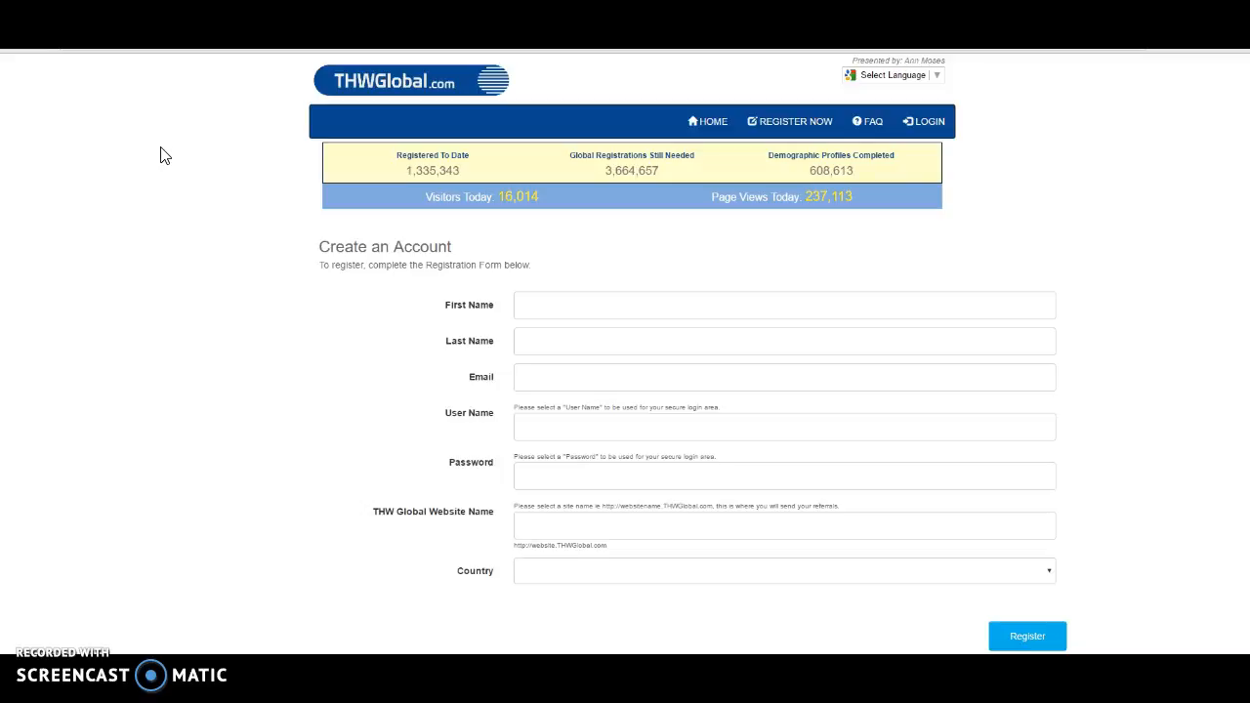
{"action": "mouse_move", "coordinate": [252, 180]}
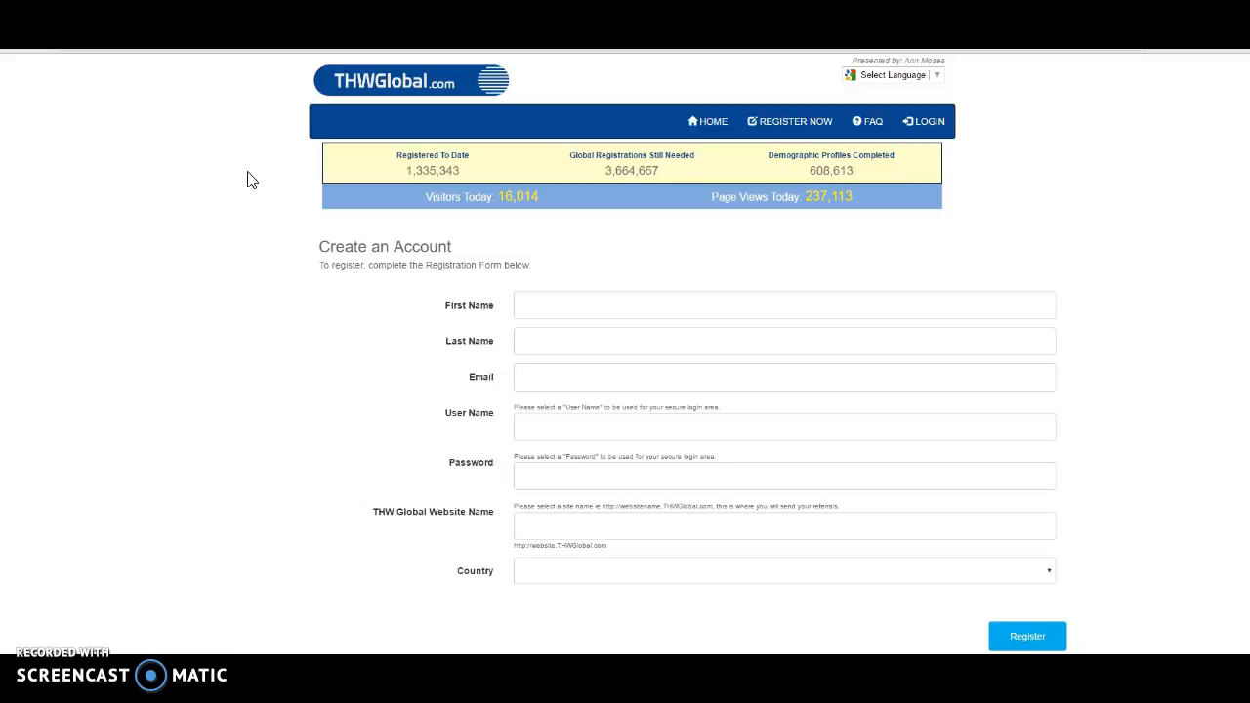
{"action": "mouse_move", "coordinate": [277, 148]}
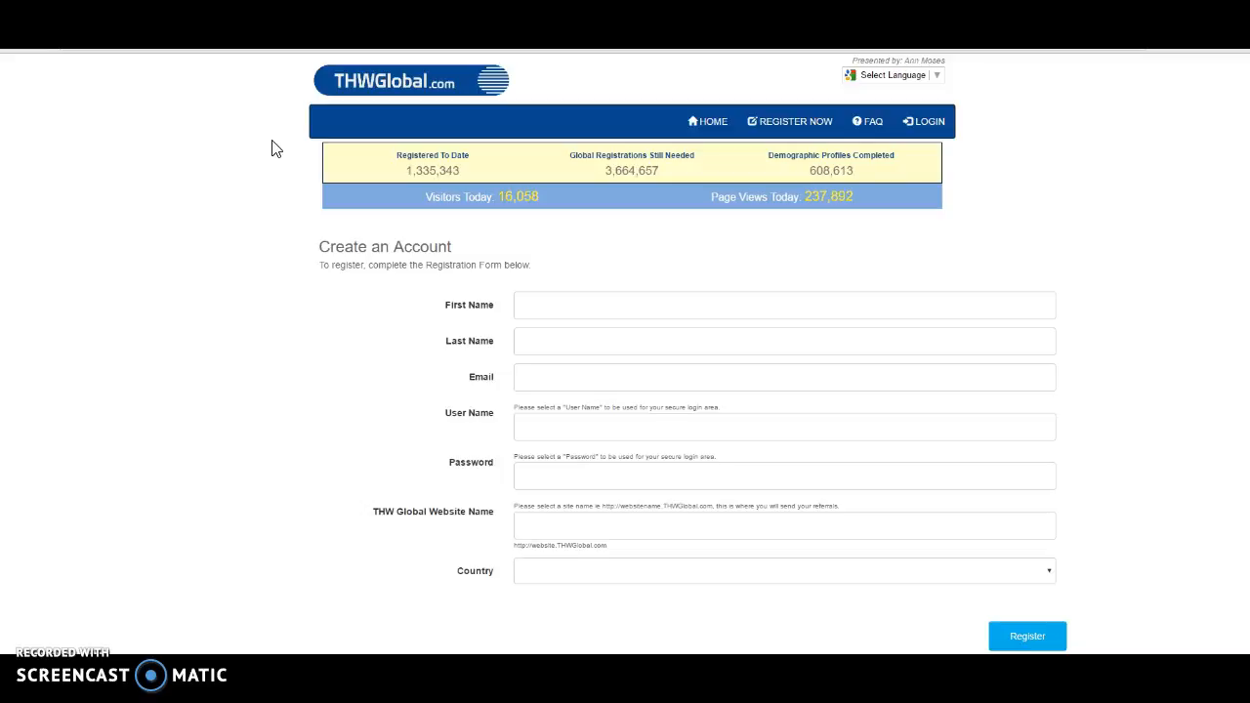
{"action": "mouse_move", "coordinate": [301, 183]}
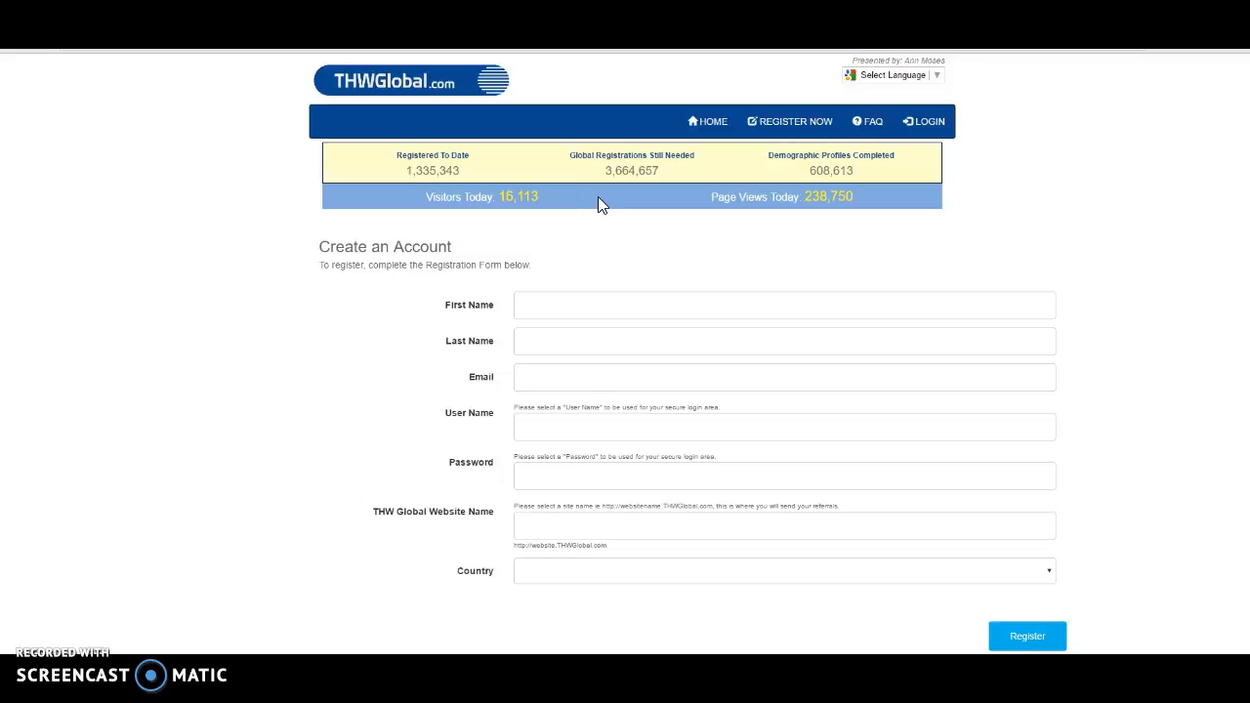
{"action": "mouse_move", "coordinate": [781, 187]}
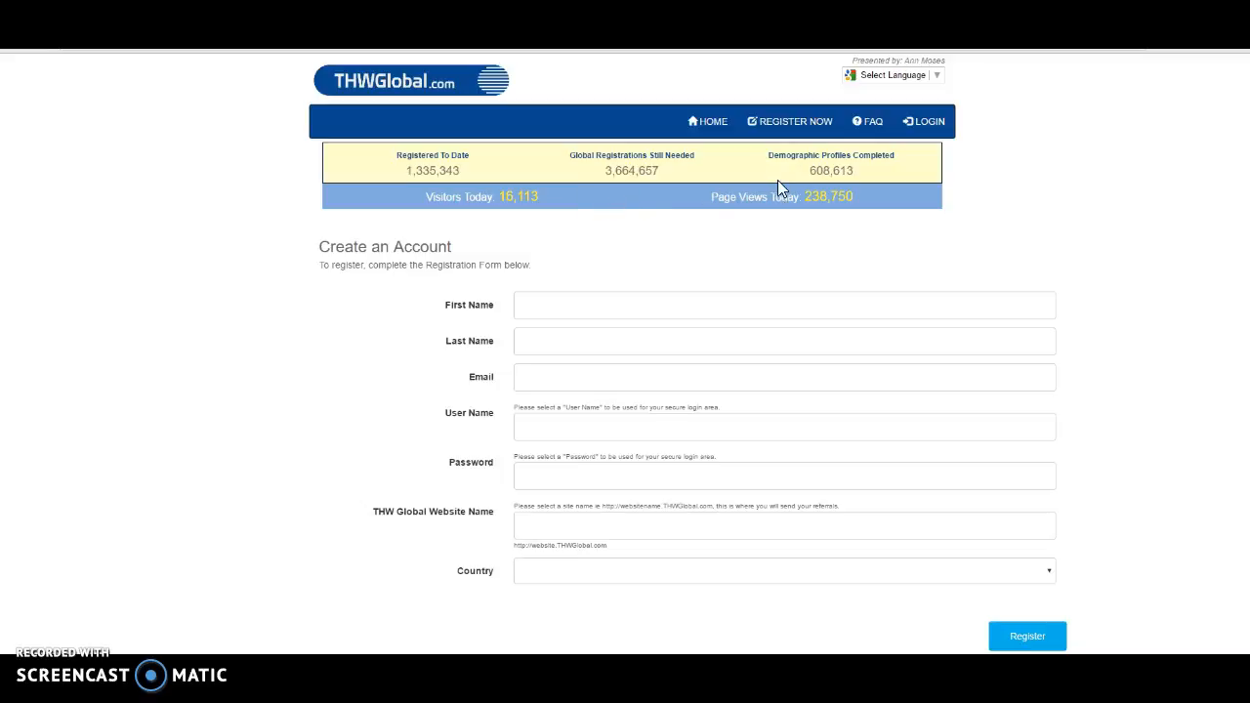
{"action": "mouse_move", "coordinate": [277, 242]}
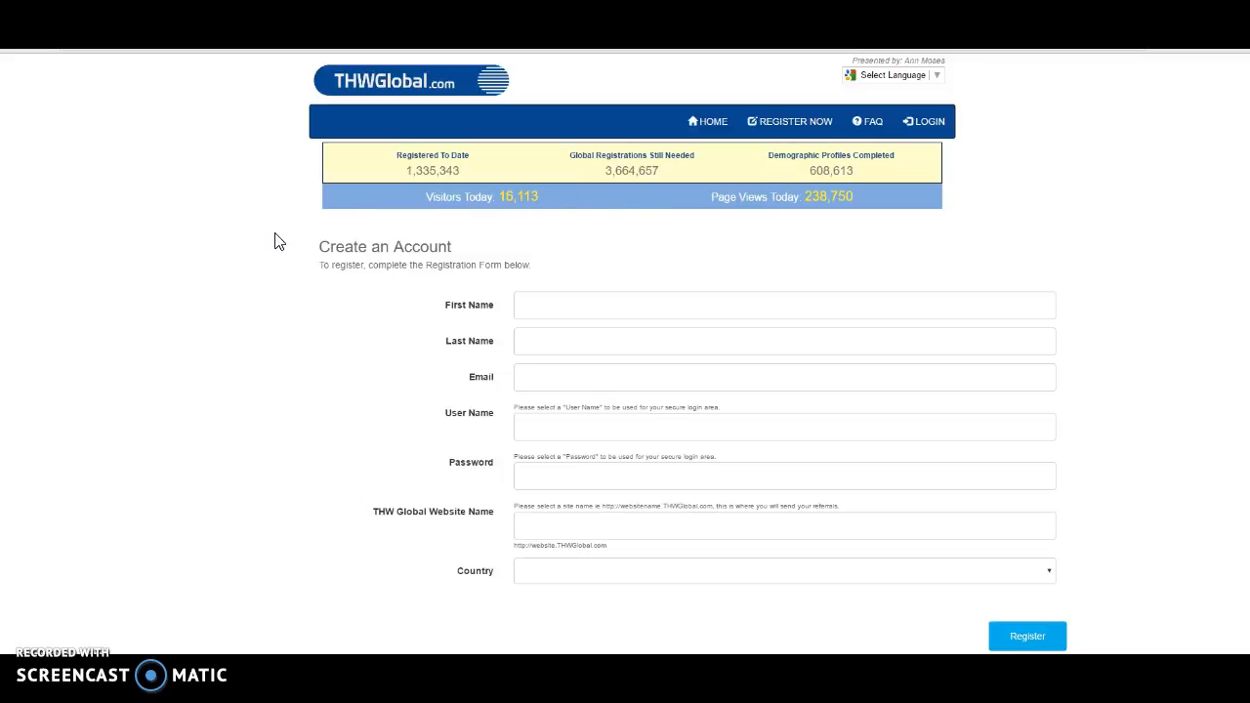
{"action": "mouse_move", "coordinate": [275, 262]}
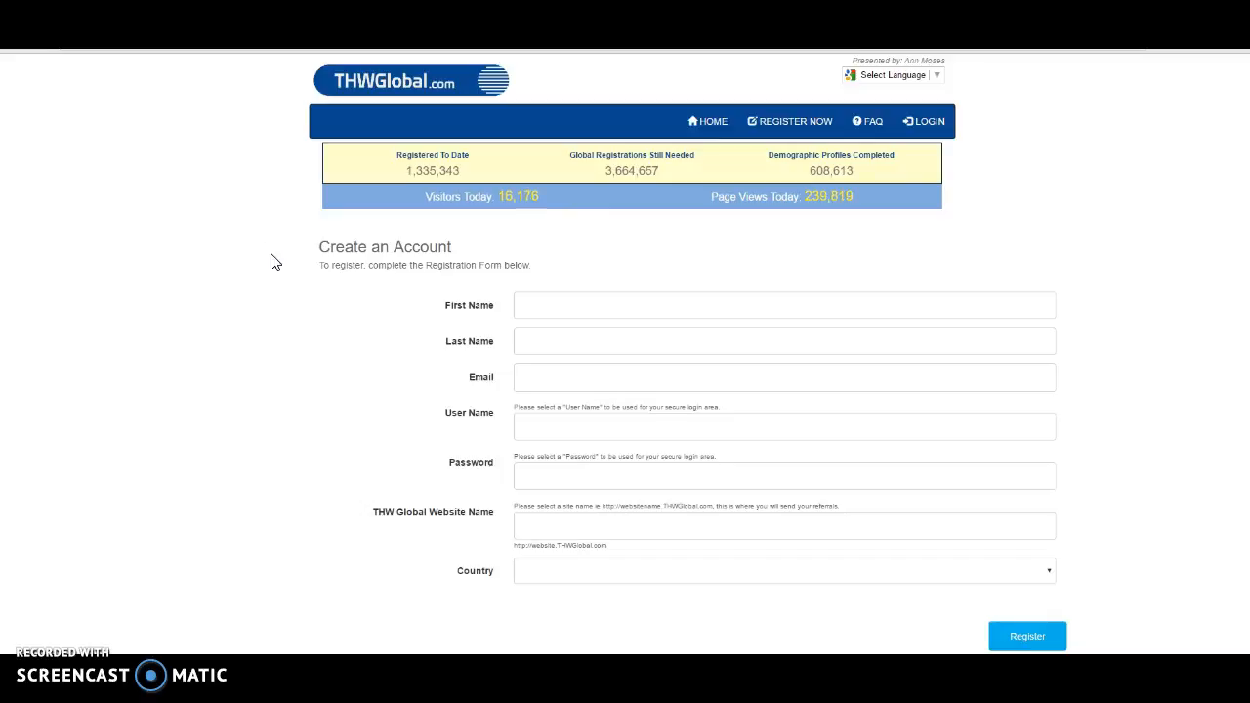
{"action": "mouse_move", "coordinate": [320, 296]}
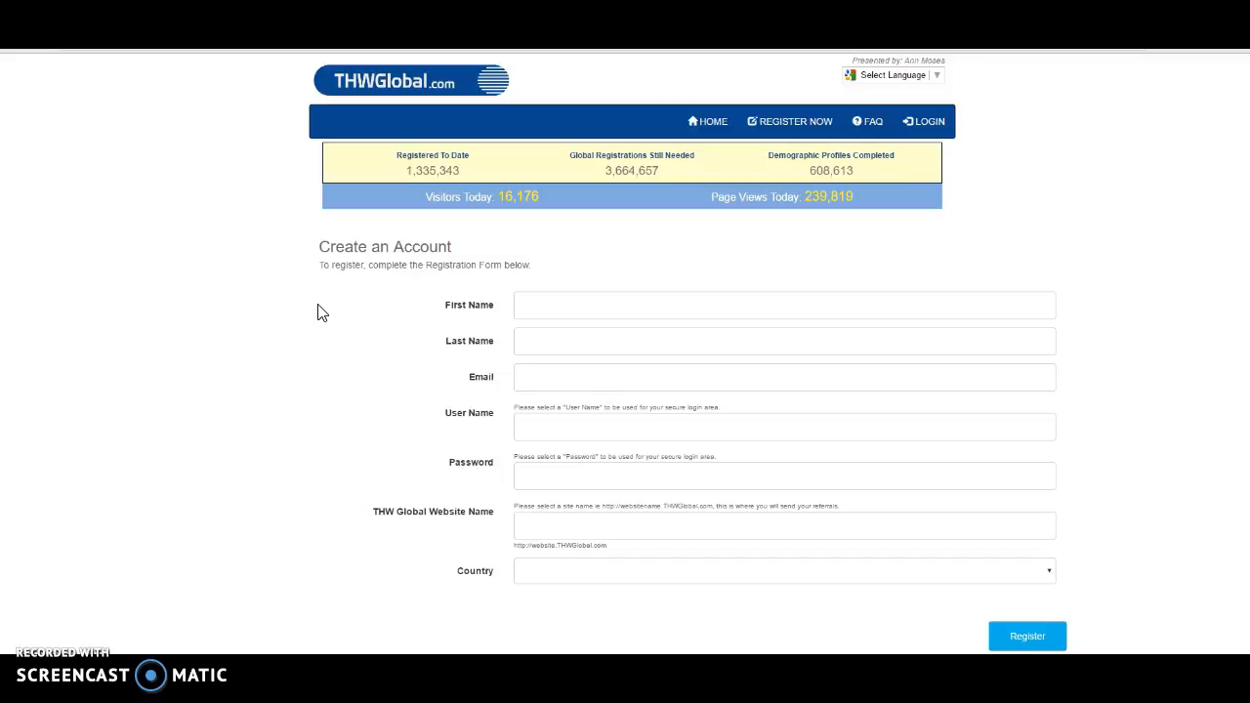
{"action": "mouse_move", "coordinate": [311, 392]}
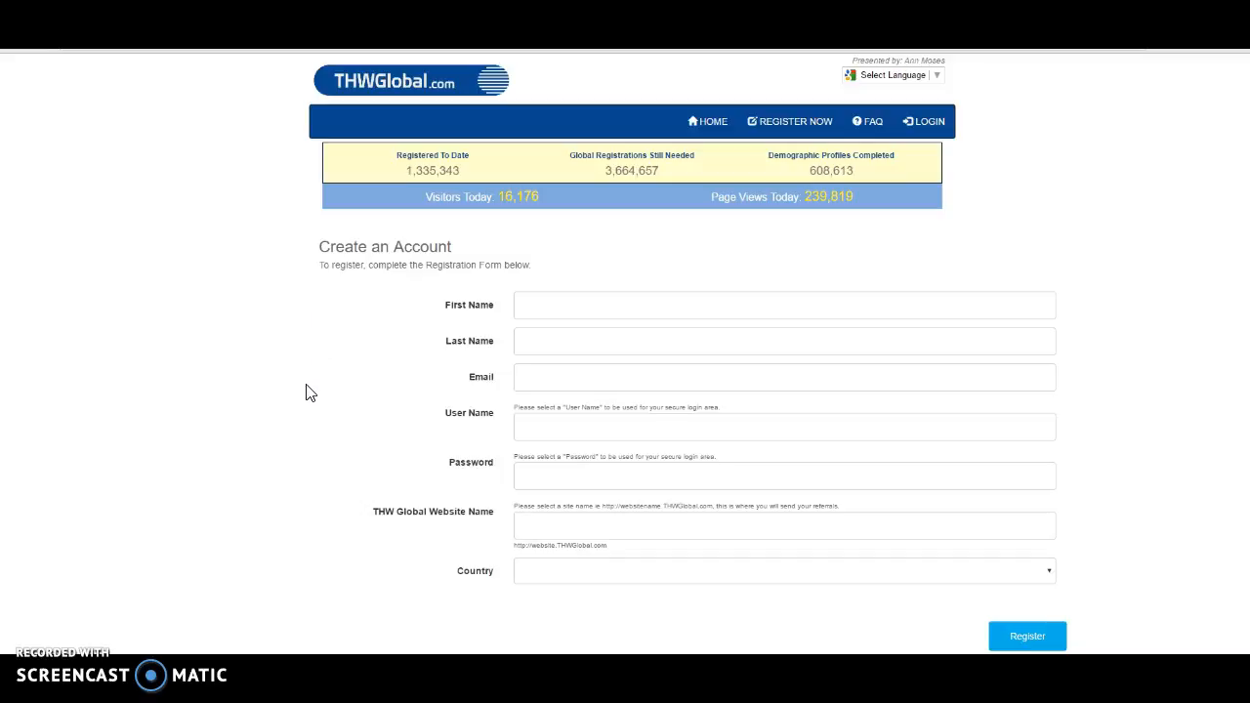
{"action": "mouse_move", "coordinate": [312, 436]}
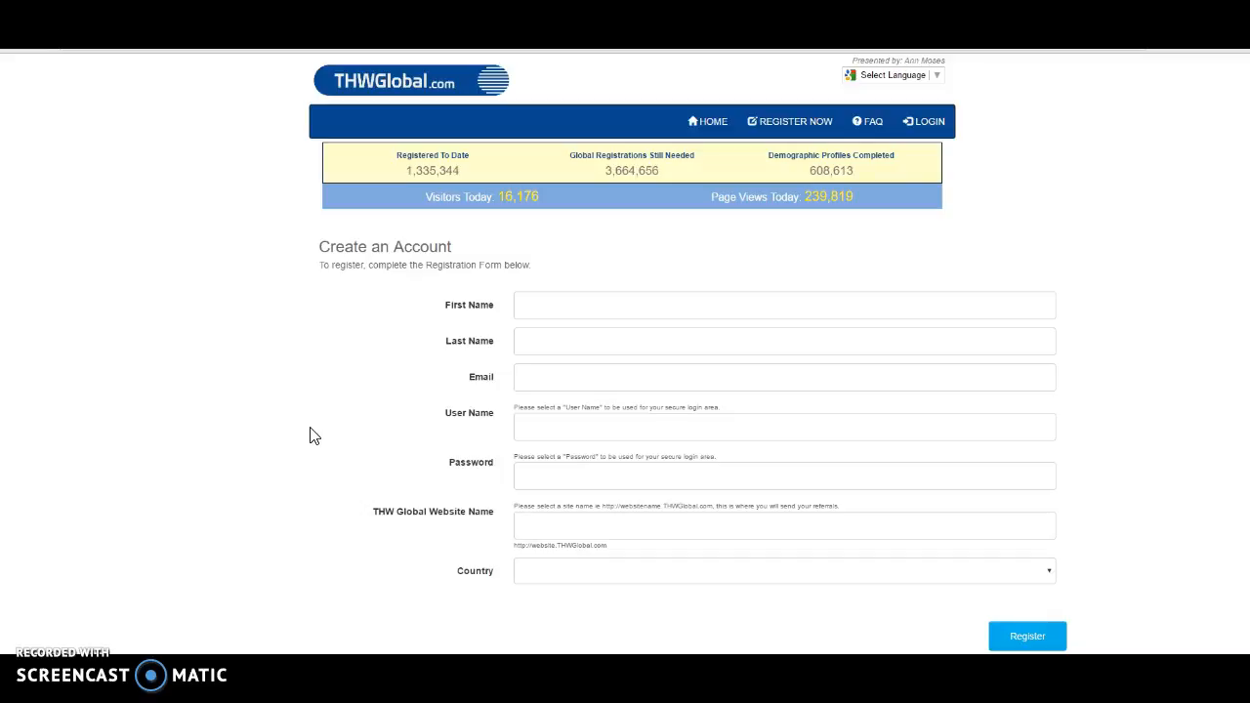
{"action": "mouse_move", "coordinate": [321, 500]}
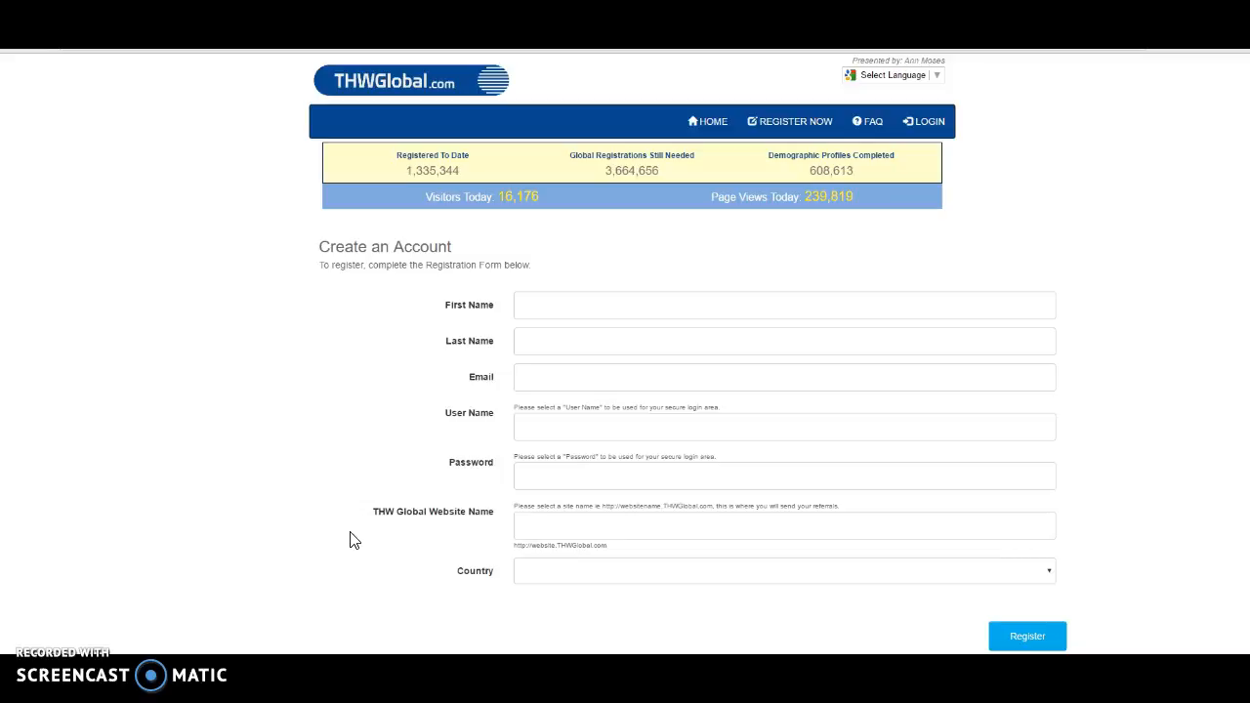
{"action": "mouse_move", "coordinate": [383, 535]}
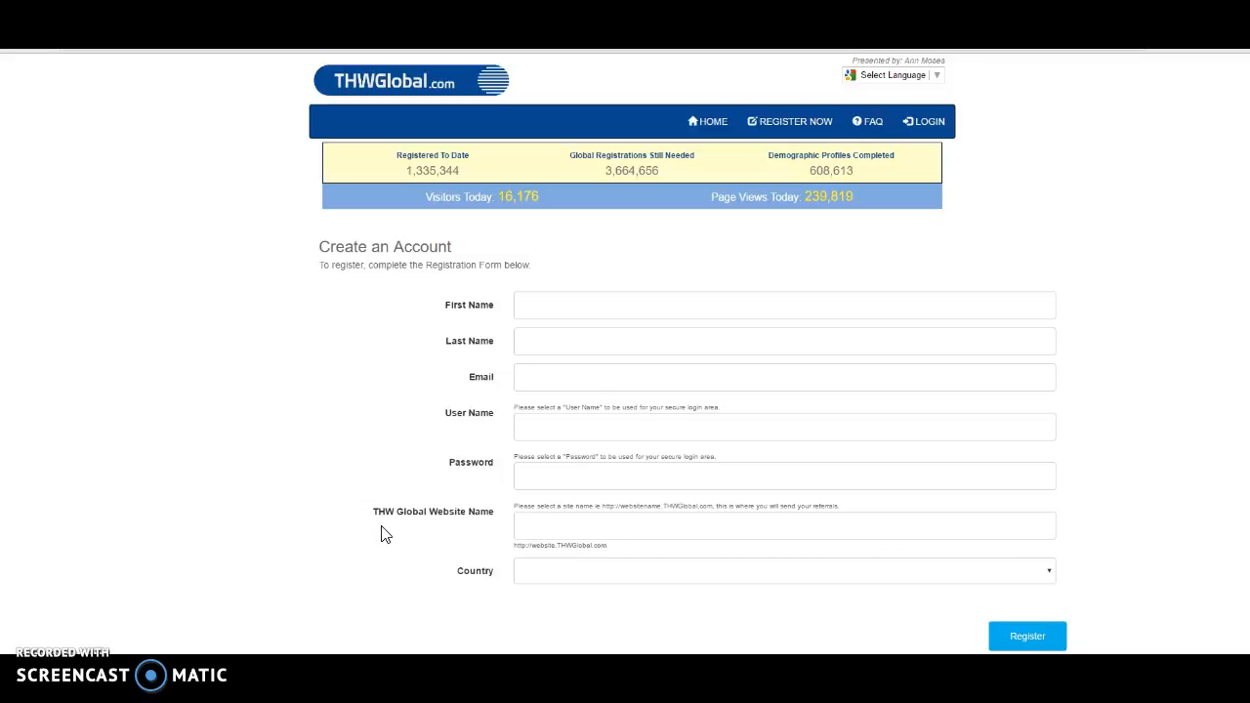
{"action": "mouse_move", "coordinate": [383, 429]}
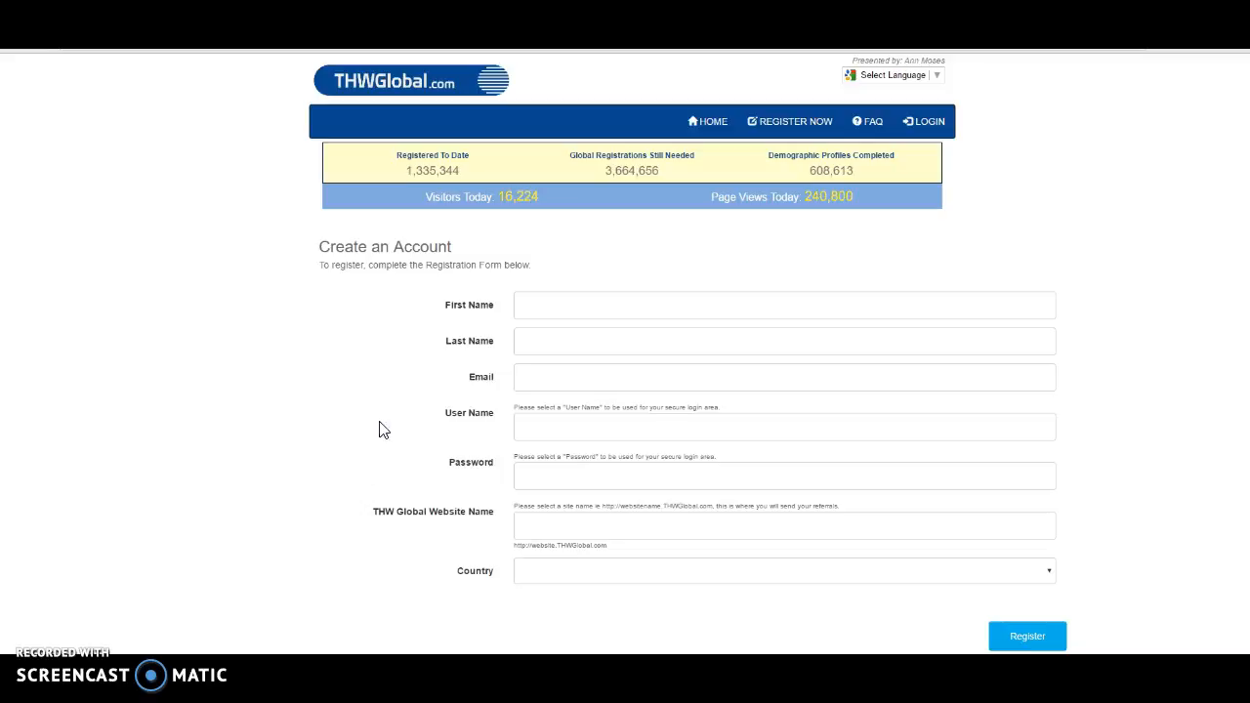
{"action": "mouse_move", "coordinate": [387, 434]}
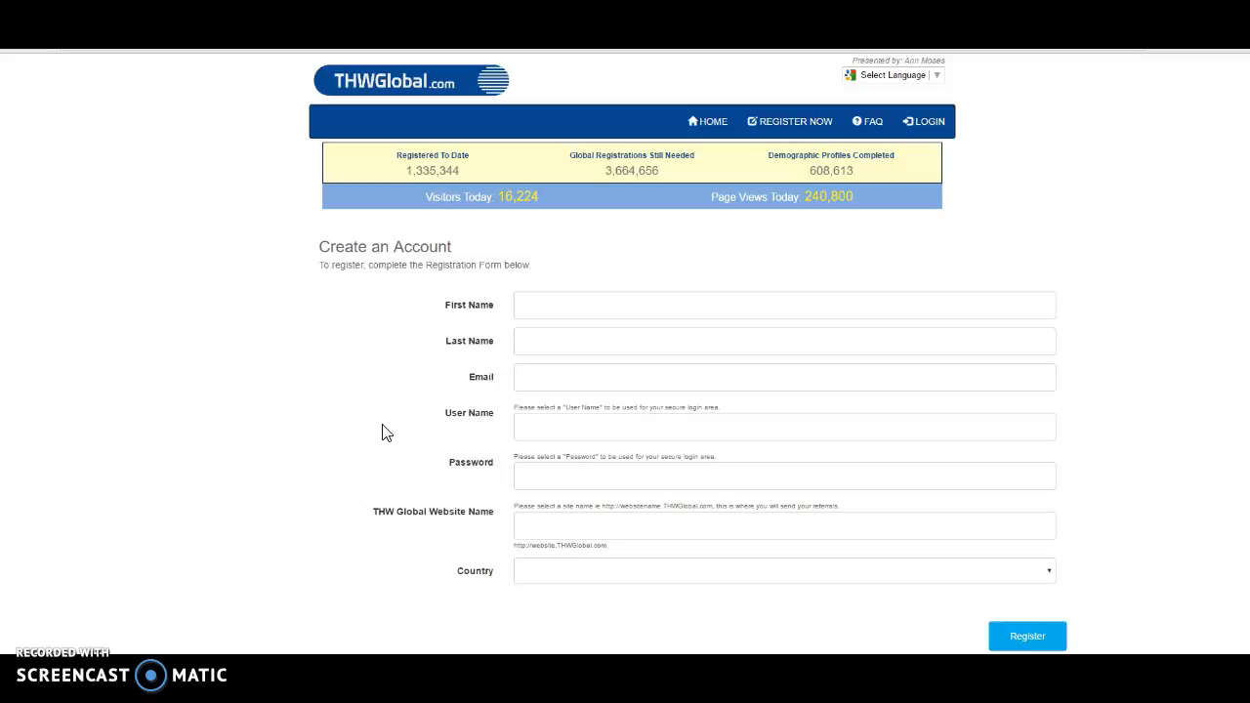
{"action": "mouse_move", "coordinate": [391, 438]}
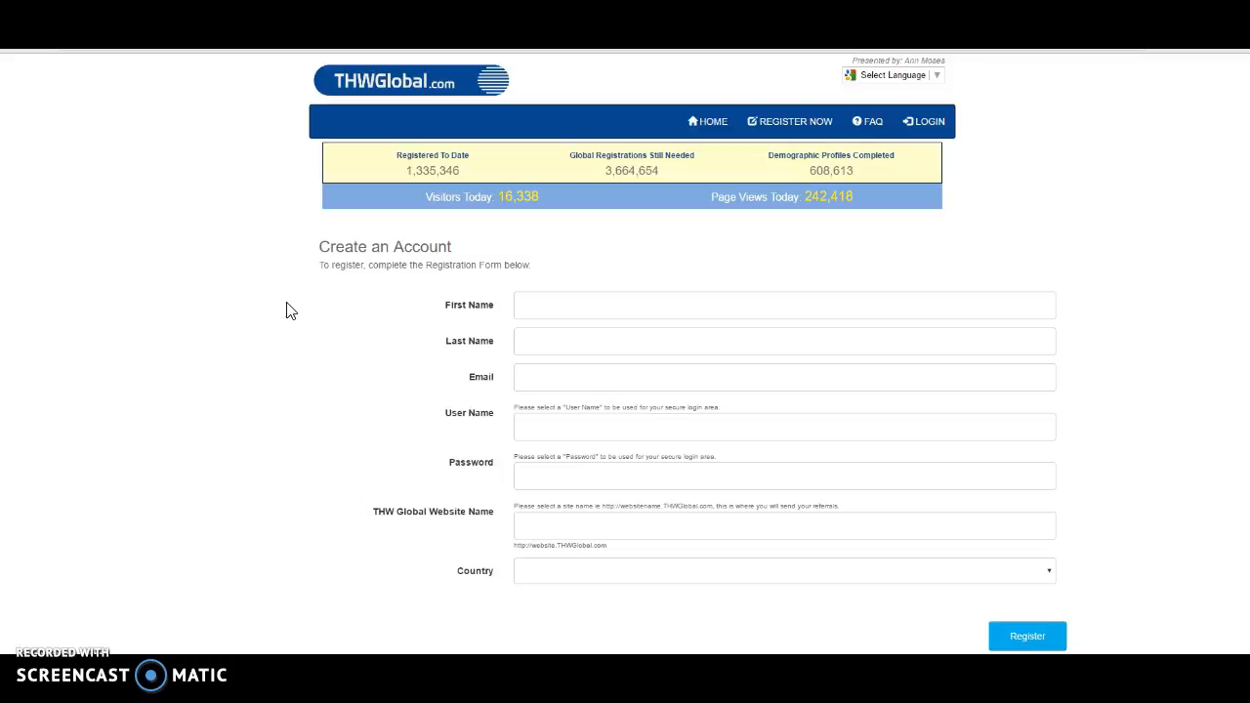
{"action": "mouse_move", "coordinate": [301, 310]}
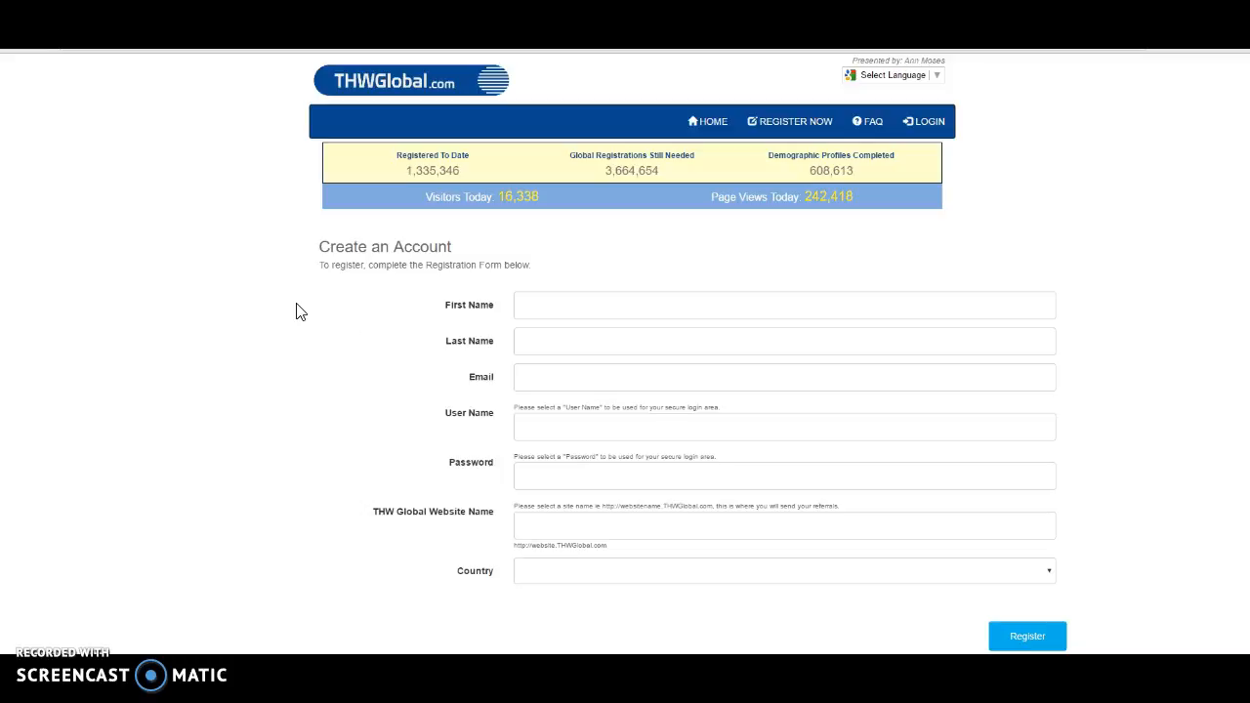
{"action": "mouse_move", "coordinate": [875, 598]}
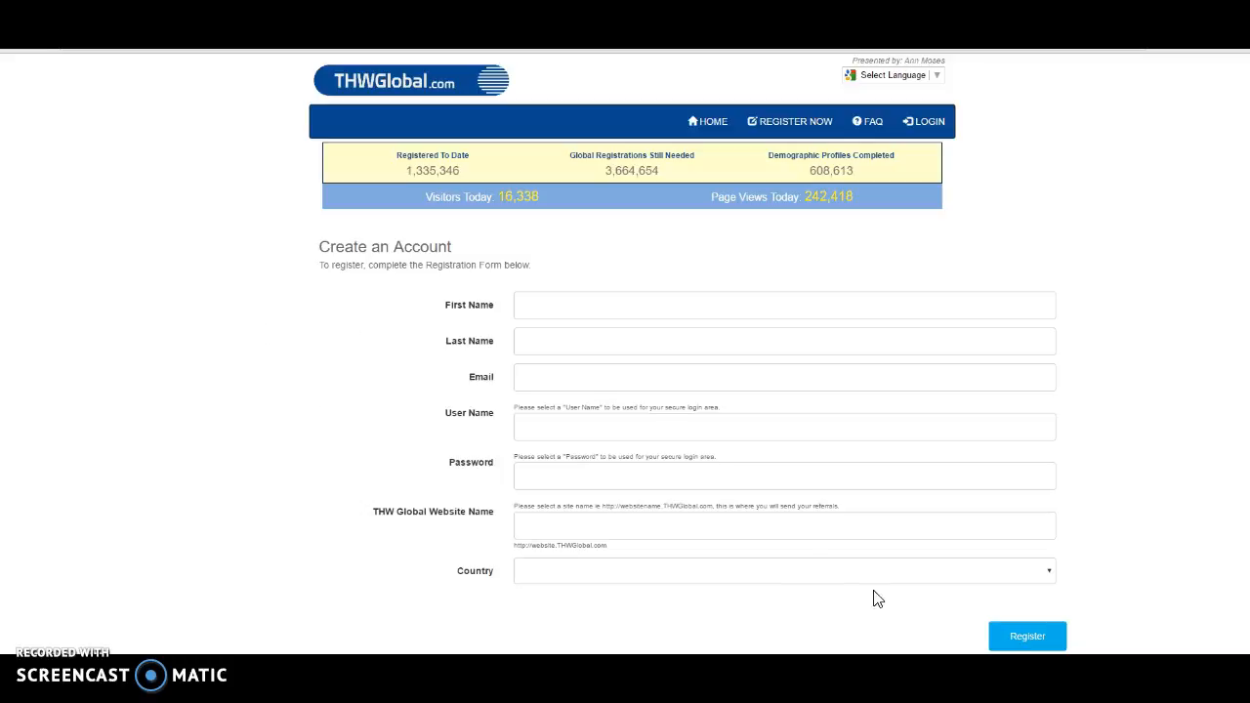
{"action": "mouse_move", "coordinate": [953, 641]}
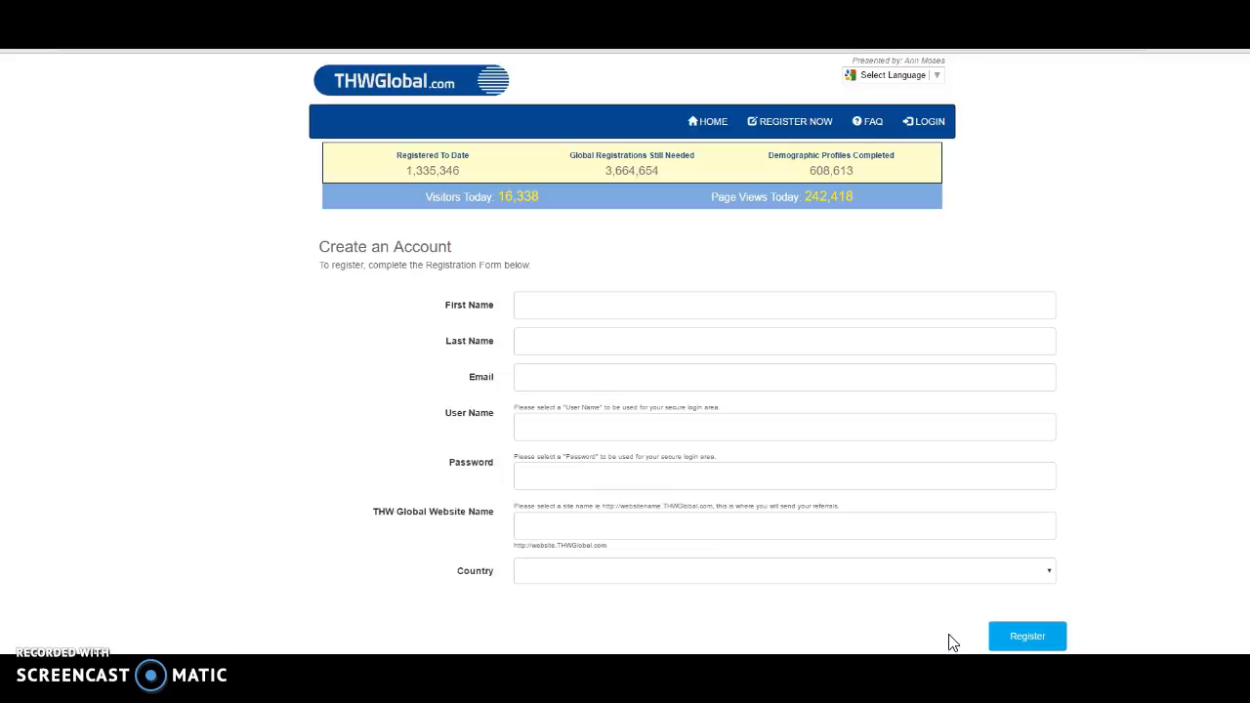
{"action": "mouse_move", "coordinate": [957, 642]}
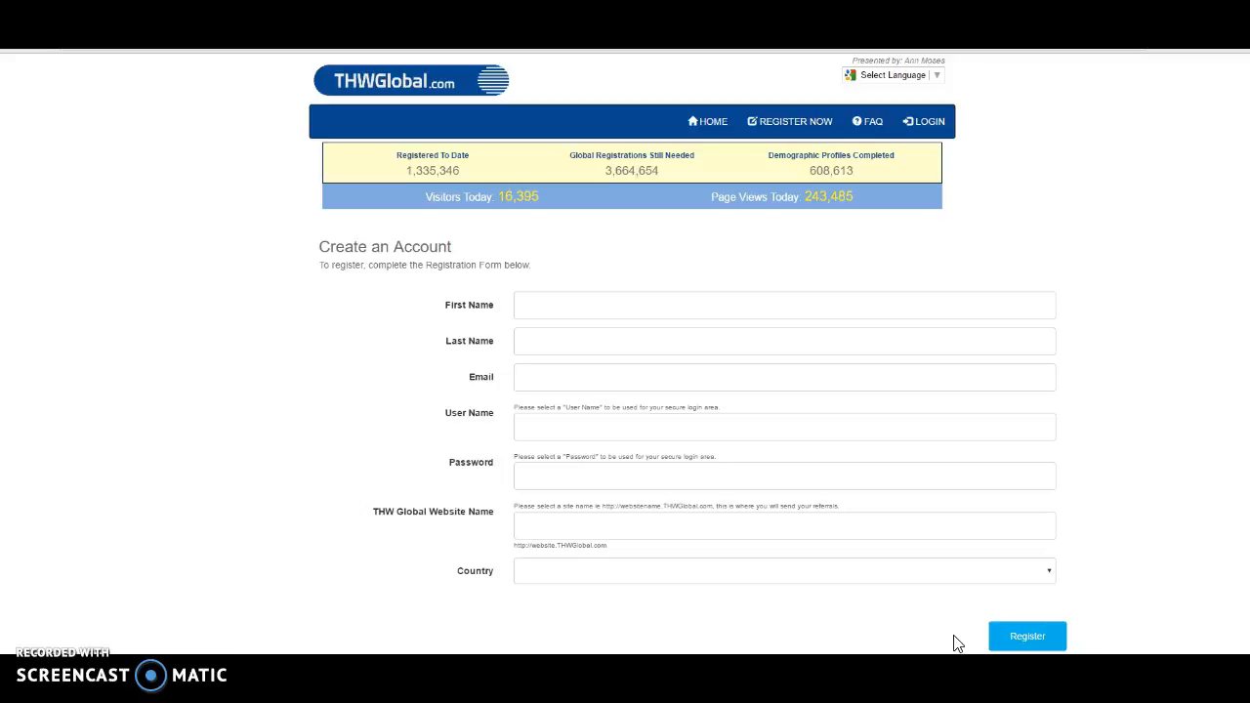
{"action": "mouse_move", "coordinate": [934, 632]}
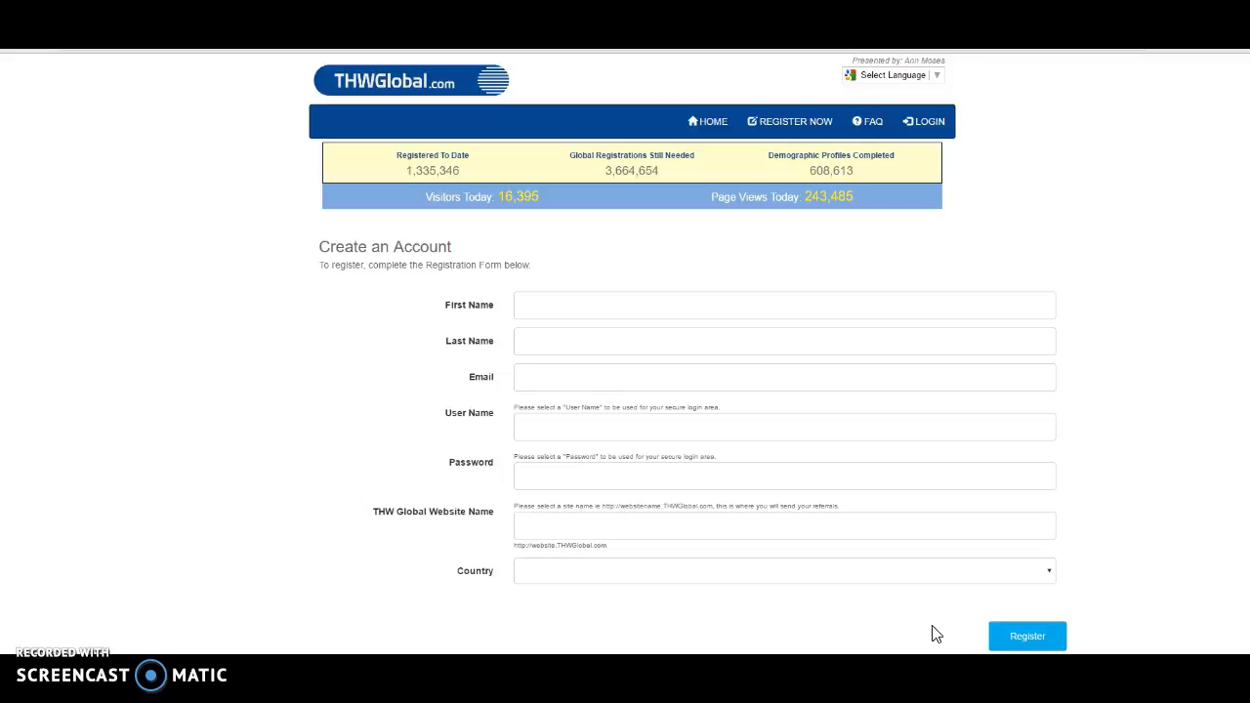
{"action": "mouse_move", "coordinate": [931, 633]}
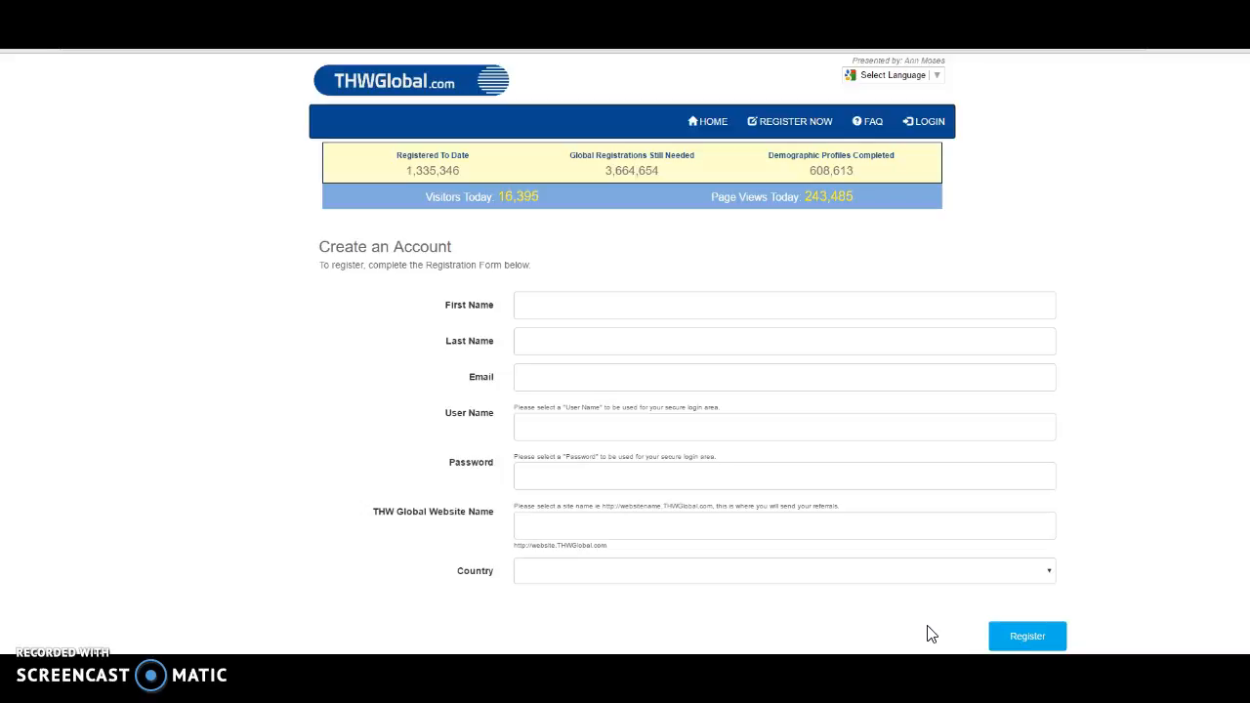